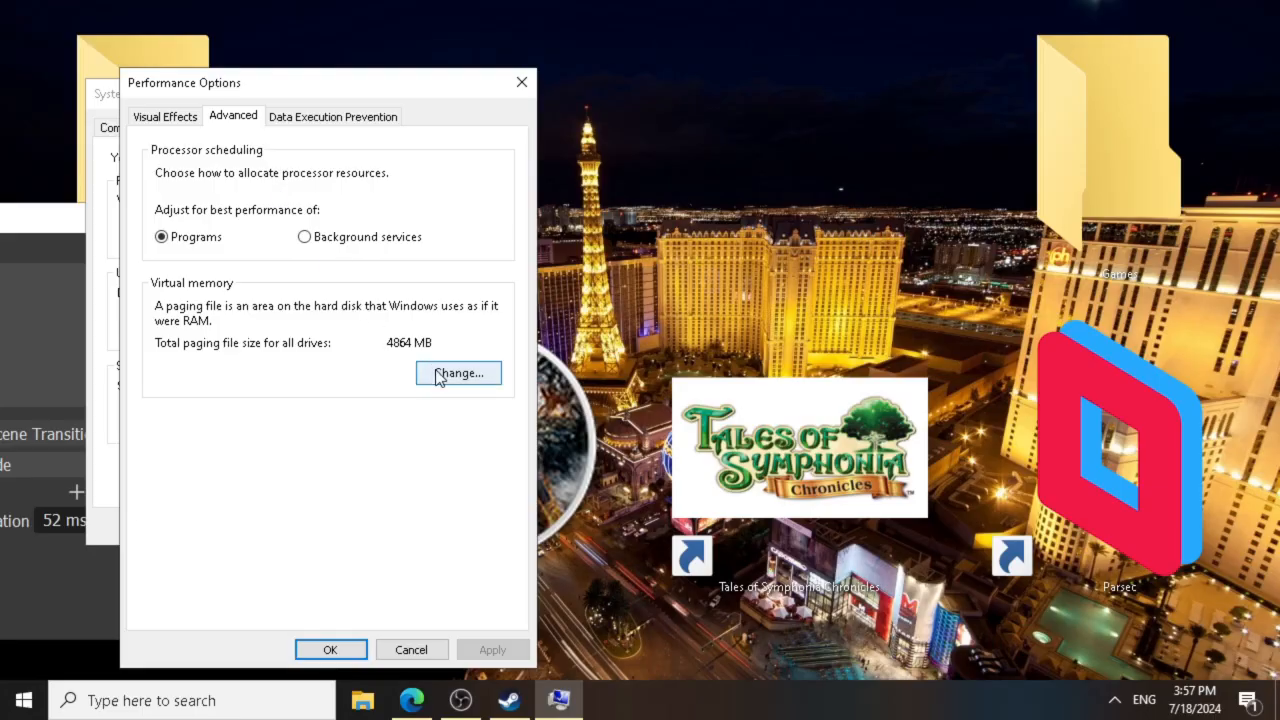
- Open the paging file size settings under Virtual memory in Performance Options
click(458, 372)
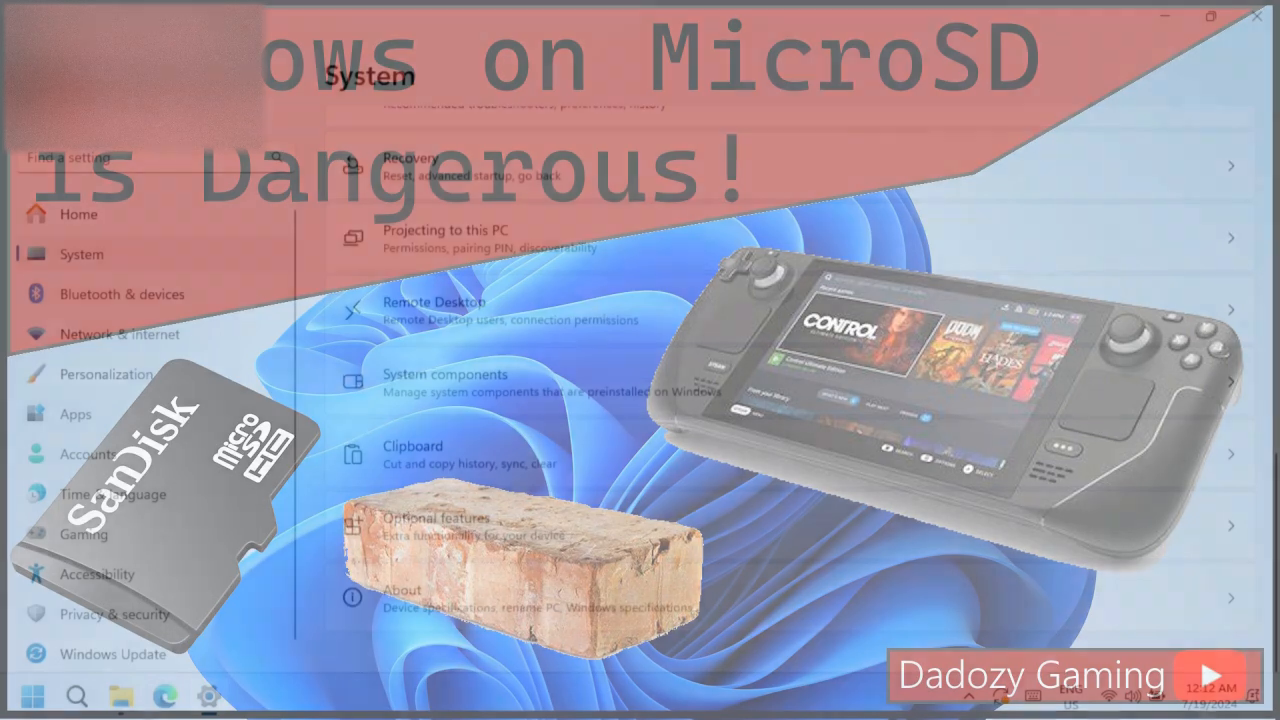
- Review the About page specifications: 16 GB RAM and Windows 11 Home 23H2
click(402, 590)
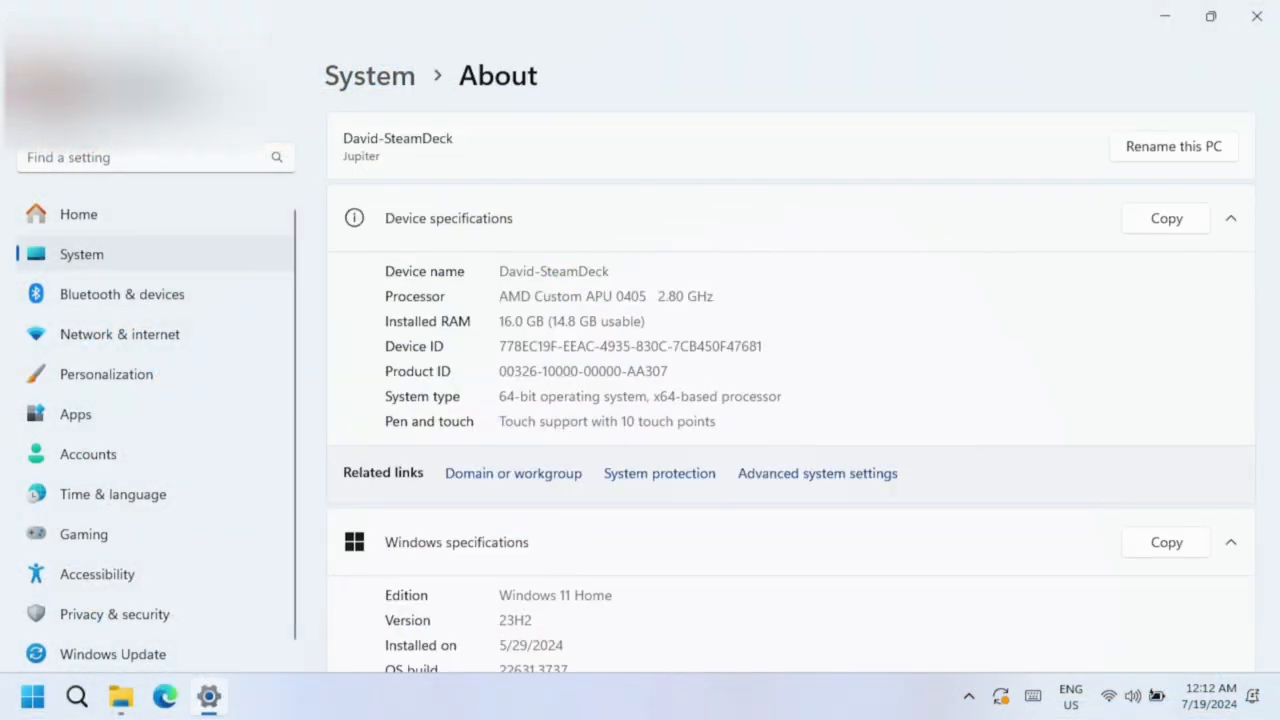
scroll(down, 3)
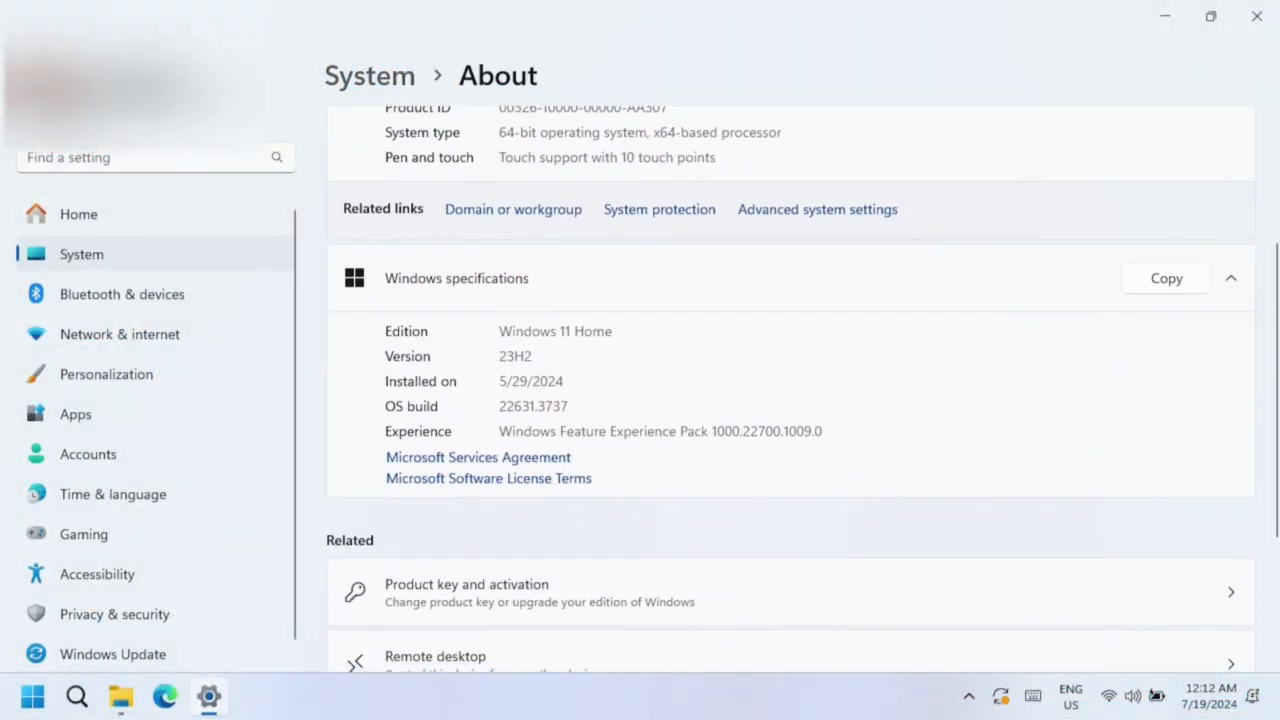
scroll(down, 3)
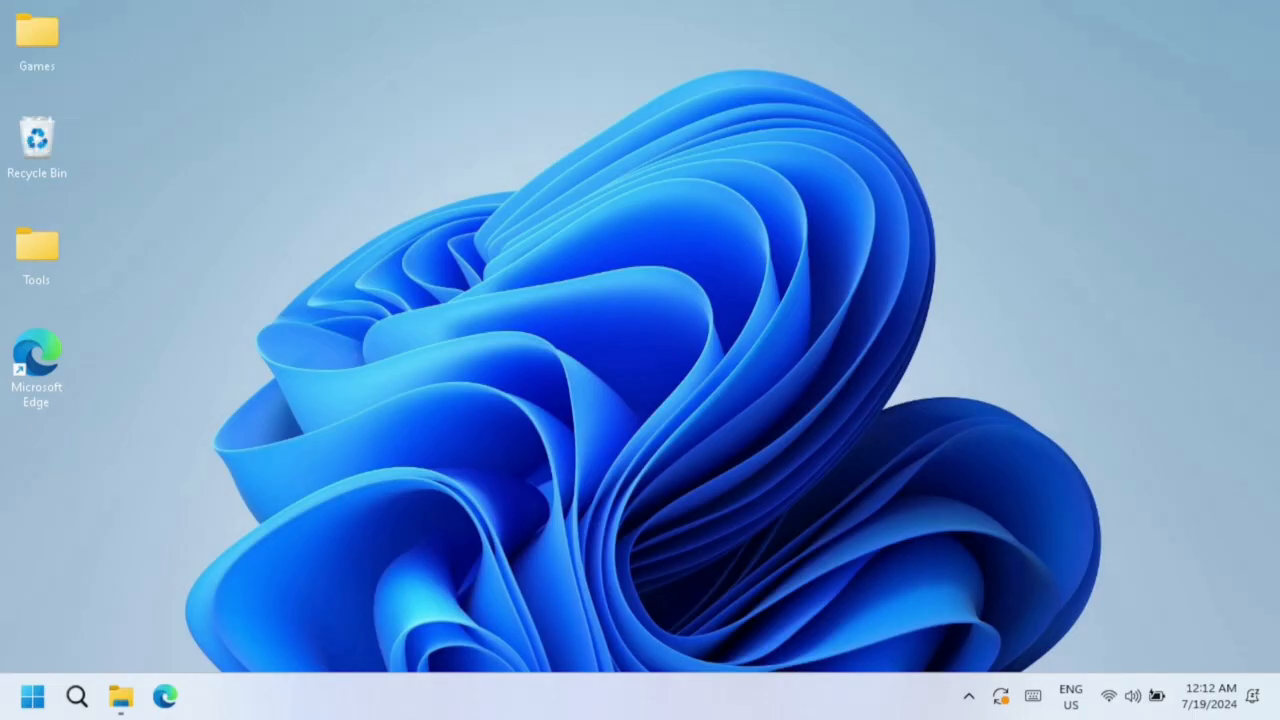
- Start PCSX2 from the Games folder and launch Gran Turismo 4
double_click(37, 40)
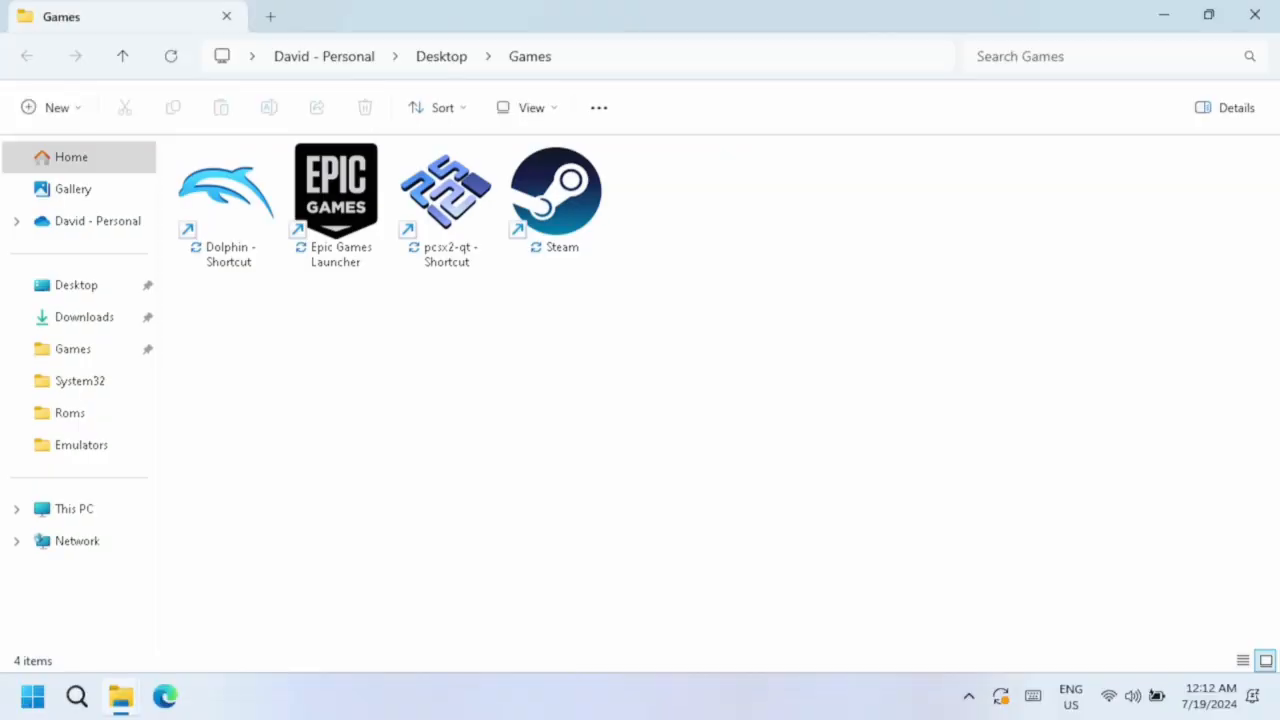
double_click(445, 190)
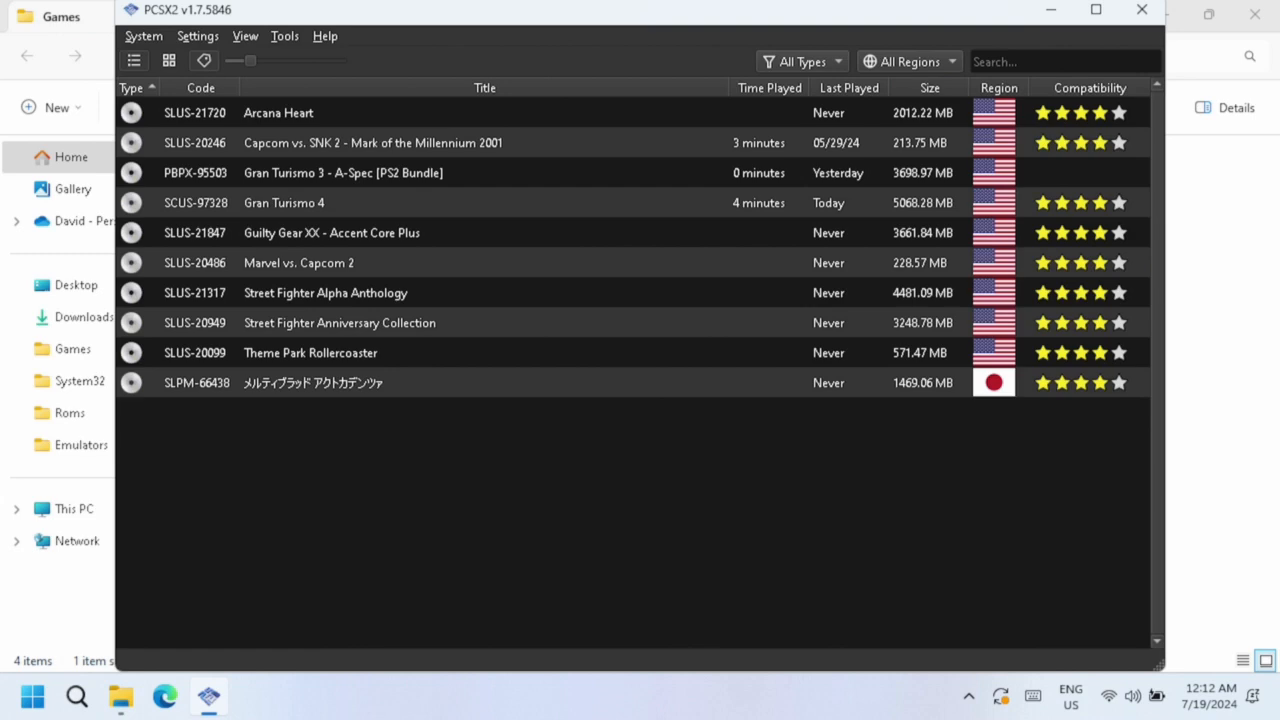
double_click(283, 202)
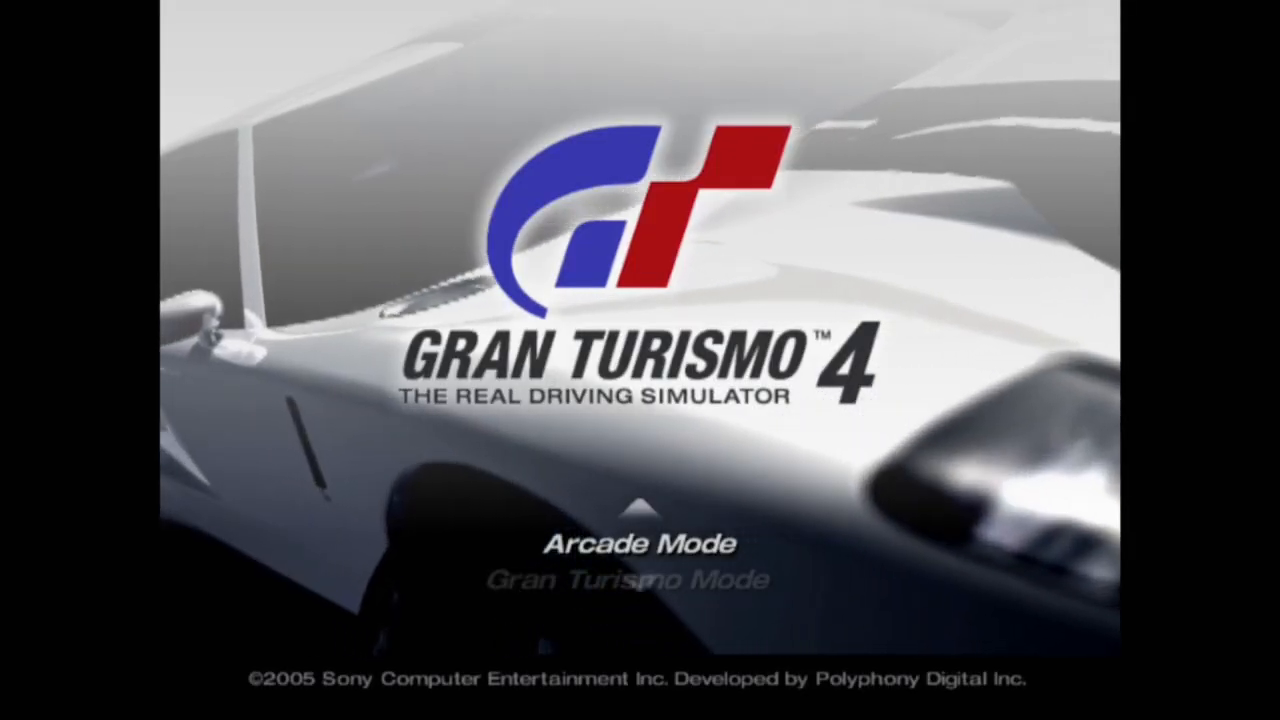
- Set up an Arcade Mode Single Race on World Circuits with a Ford and start it
click(638, 543)
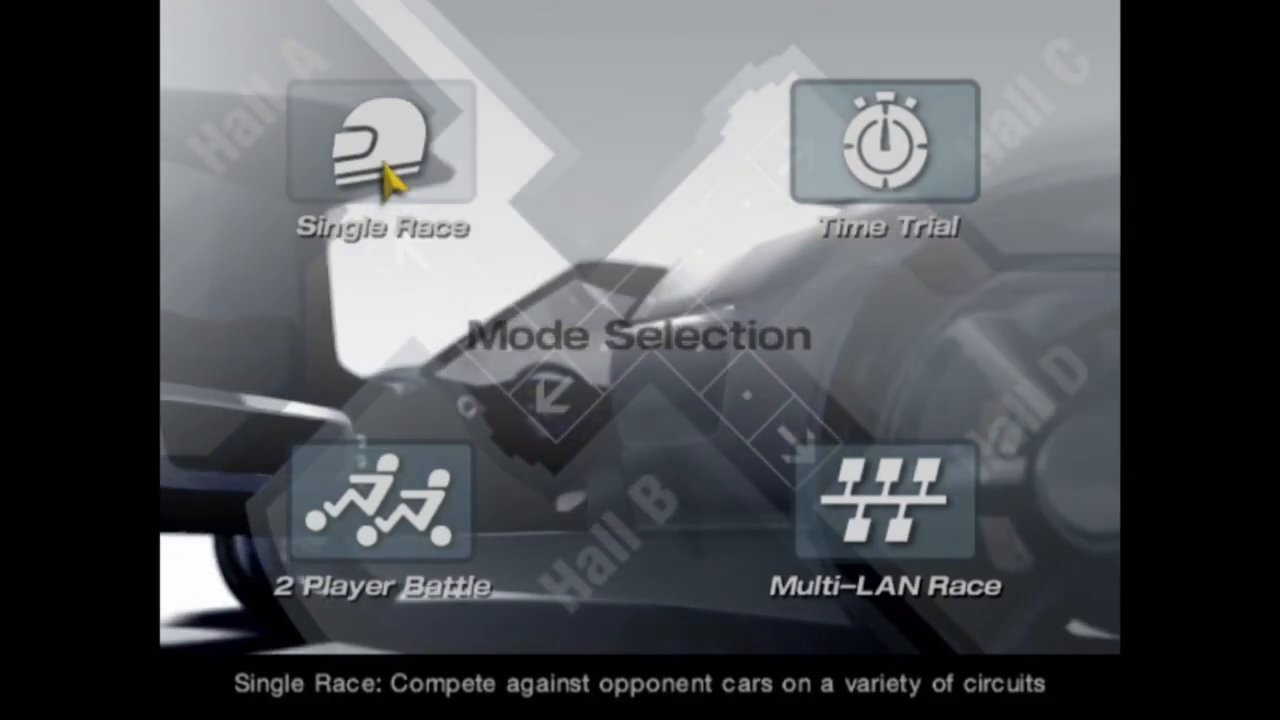
click(383, 150)
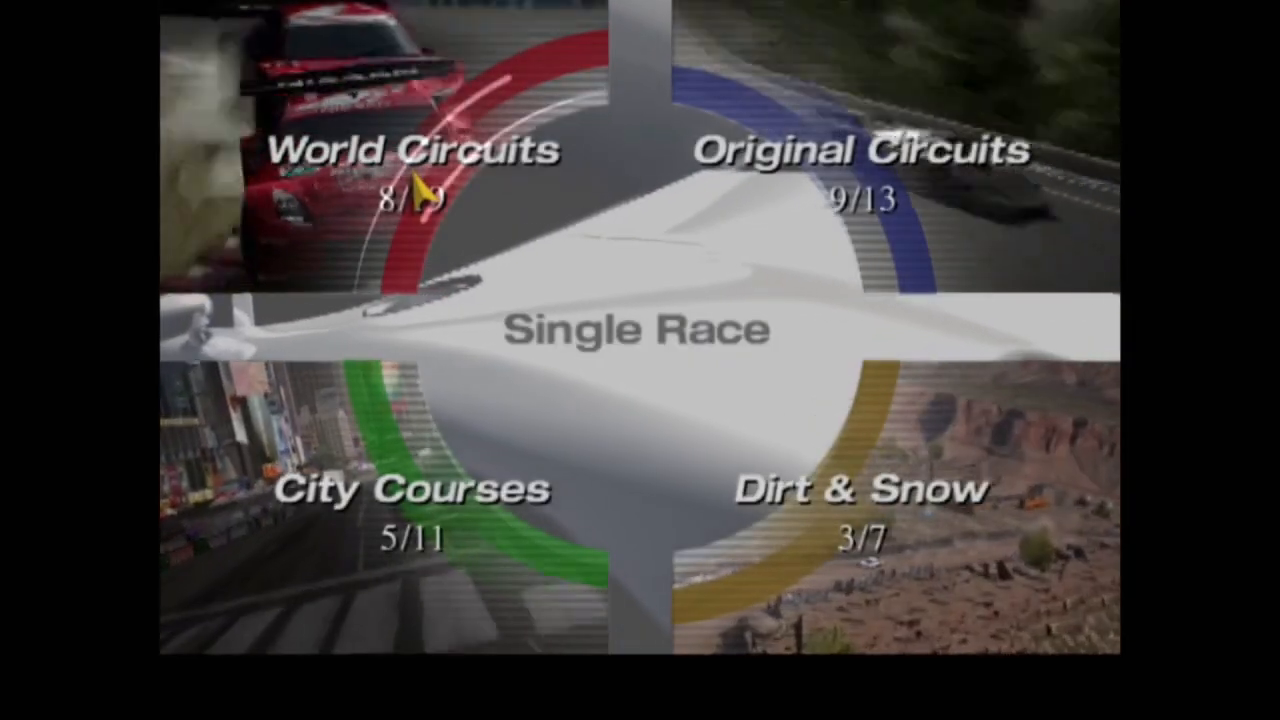
click(410, 170)
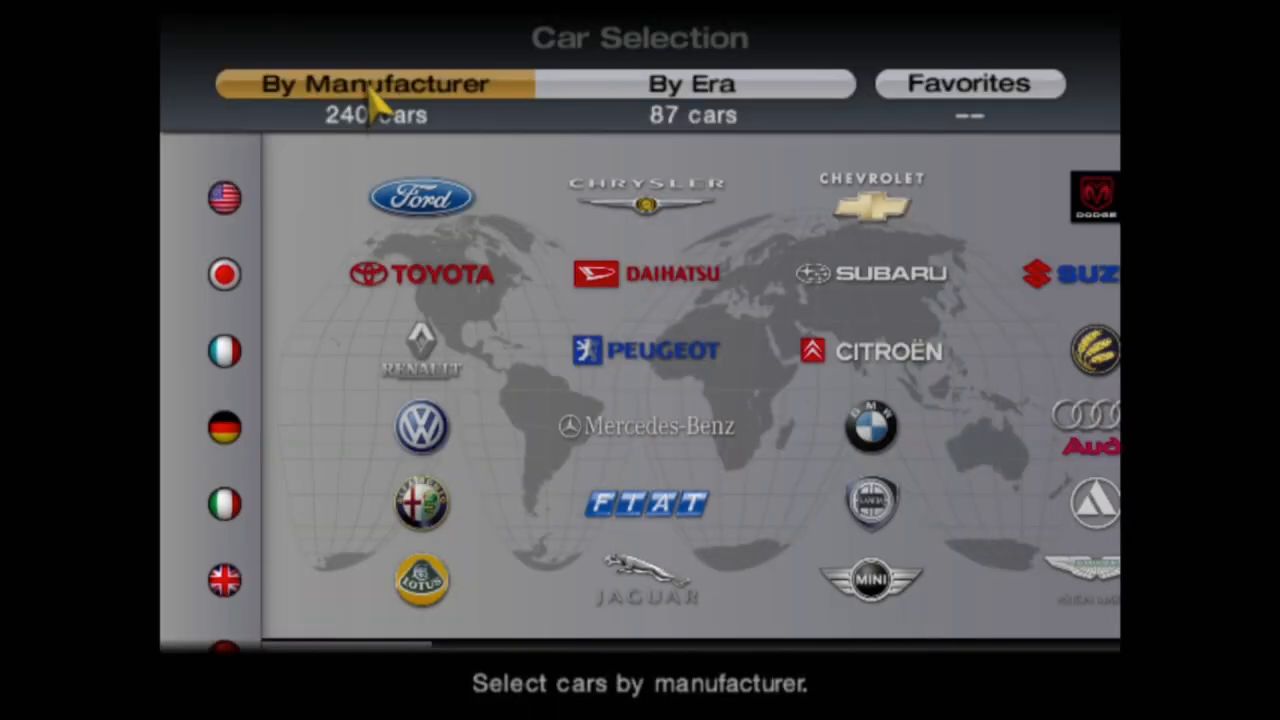
click(420, 197)
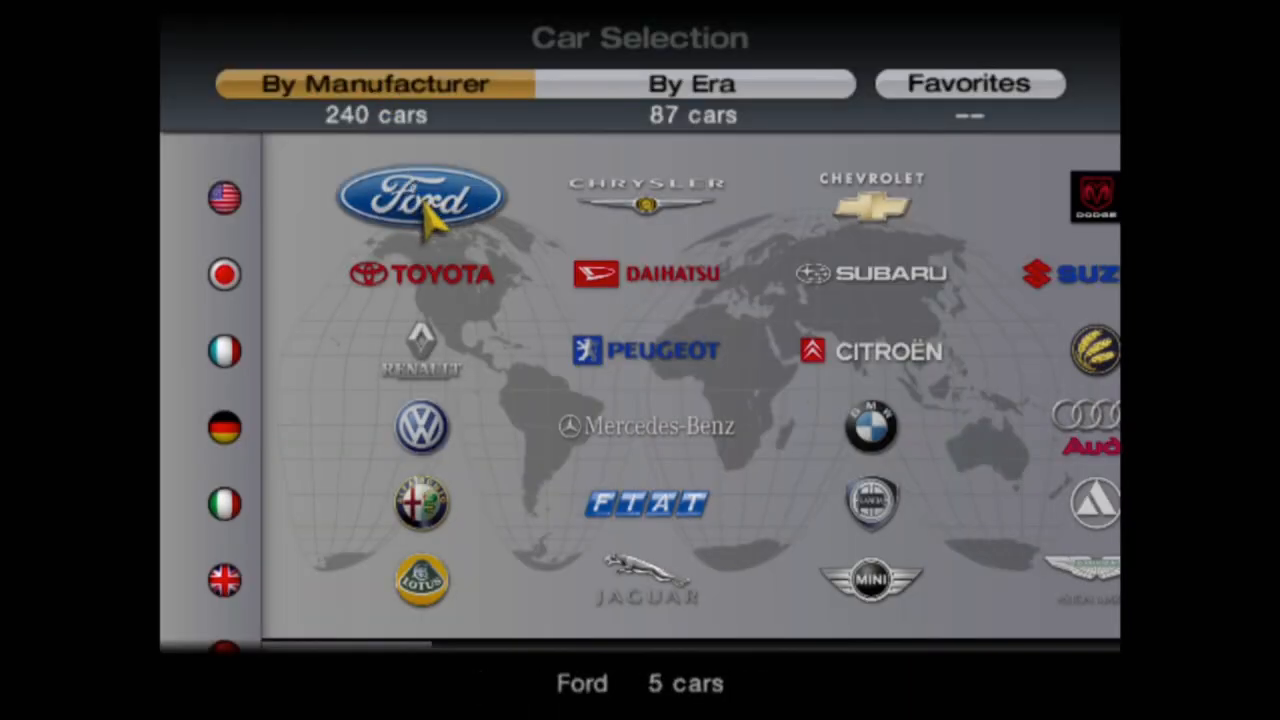
click(420, 195)
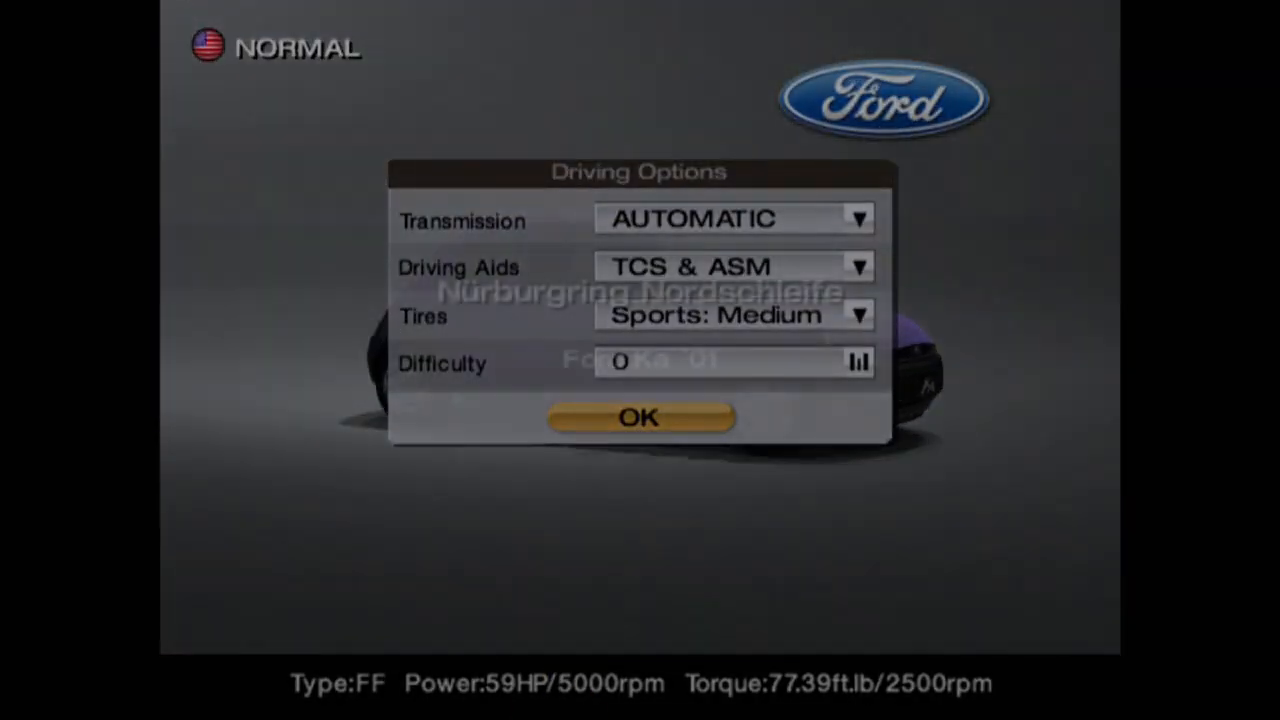
click(638, 417)
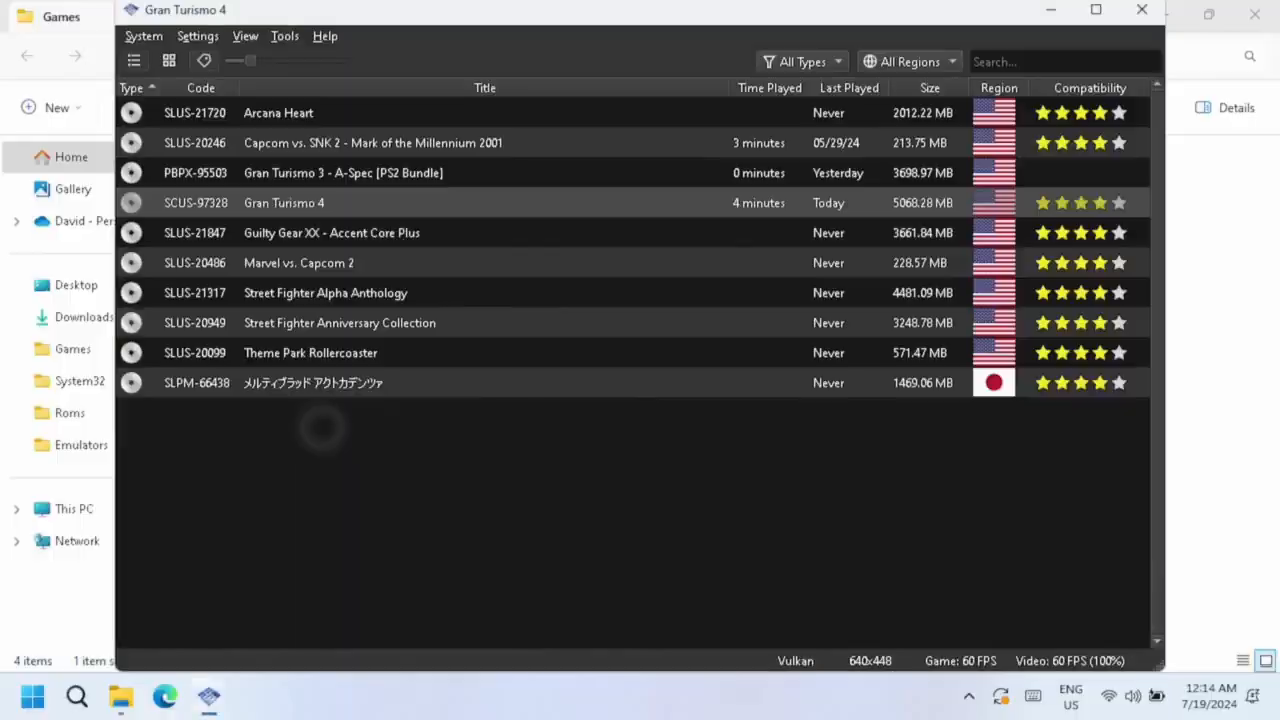
- Shut down PCSX2, then launch Dolphin and answer its usage statistics prompt
click(1141, 9)
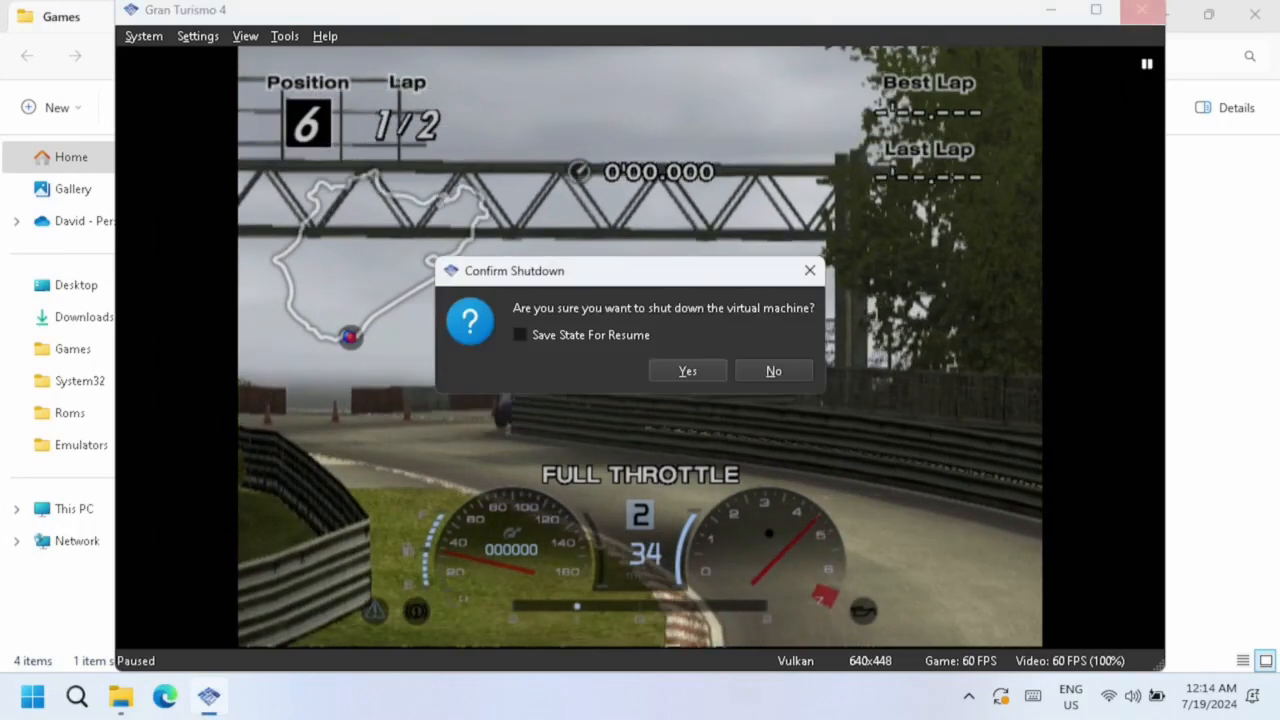
click(687, 370)
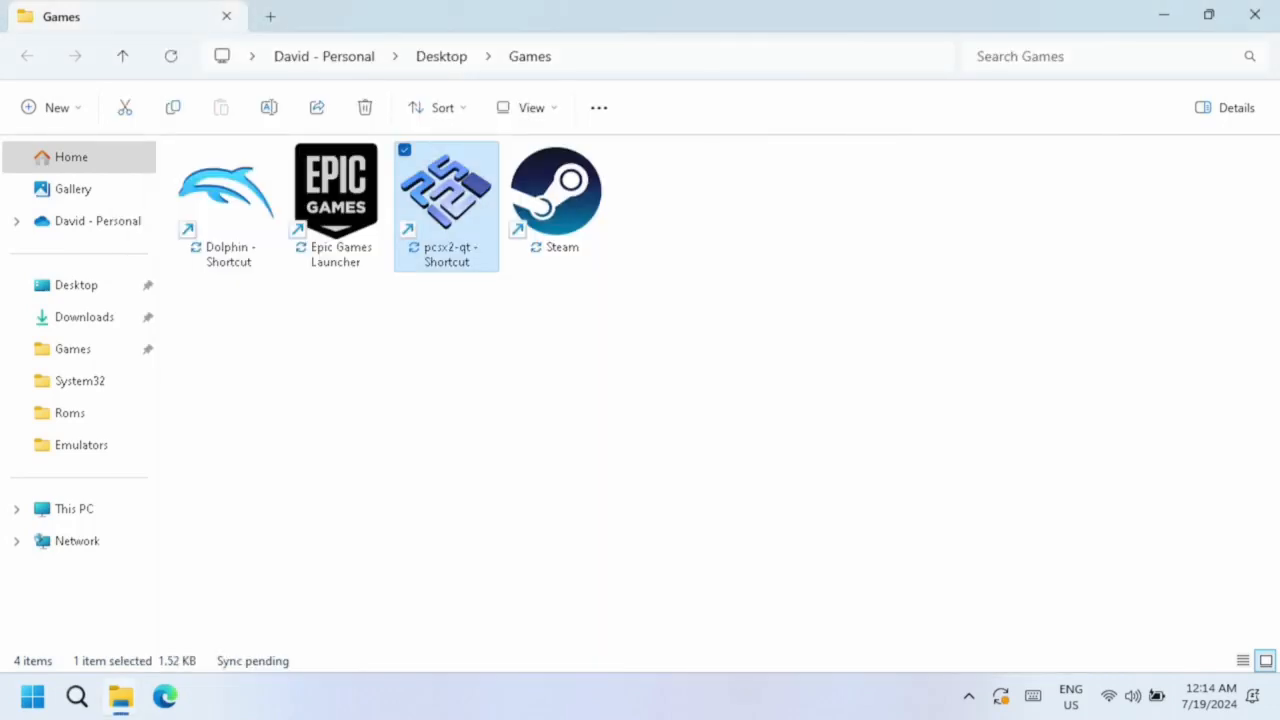
click(228, 205)
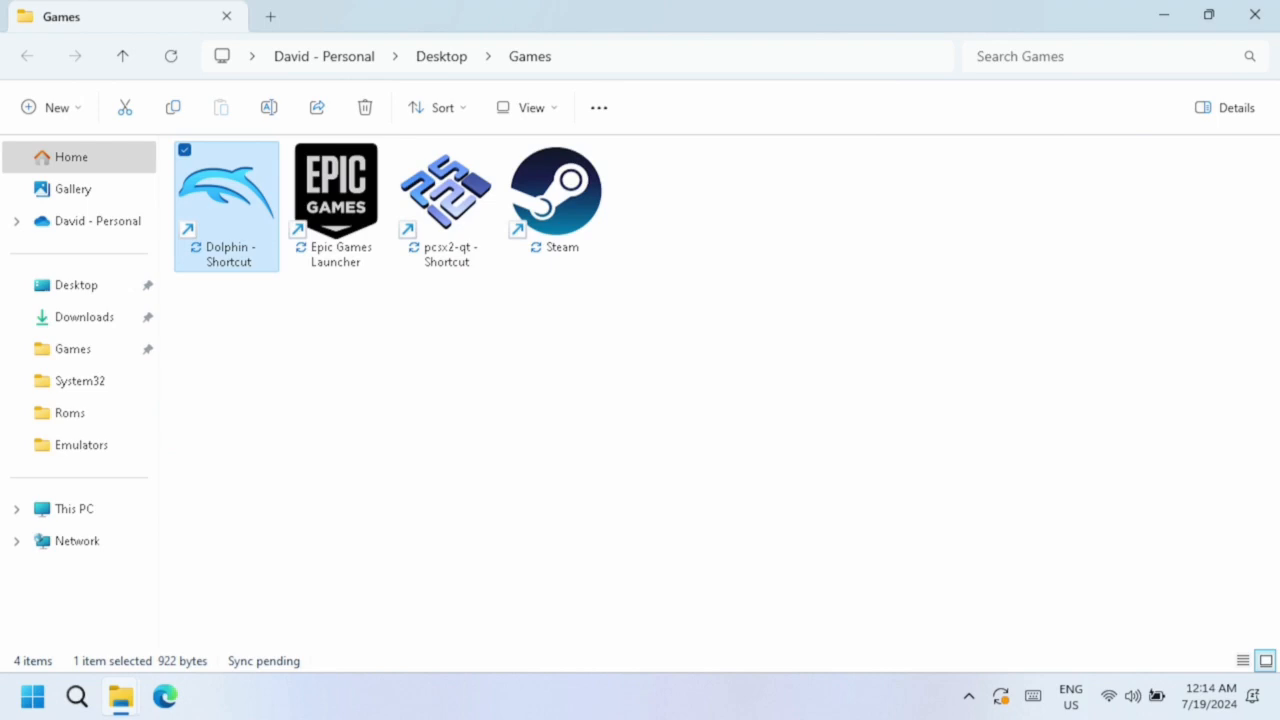
double_click(226, 190)
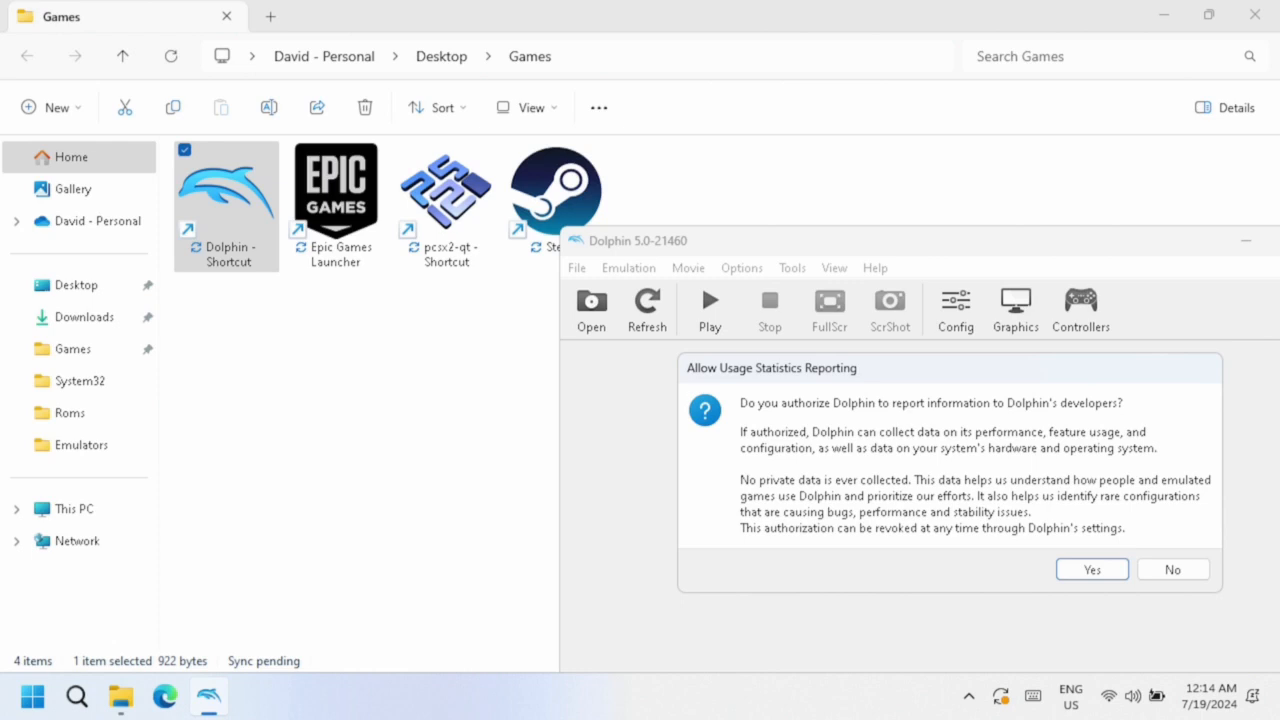
click(1172, 569)
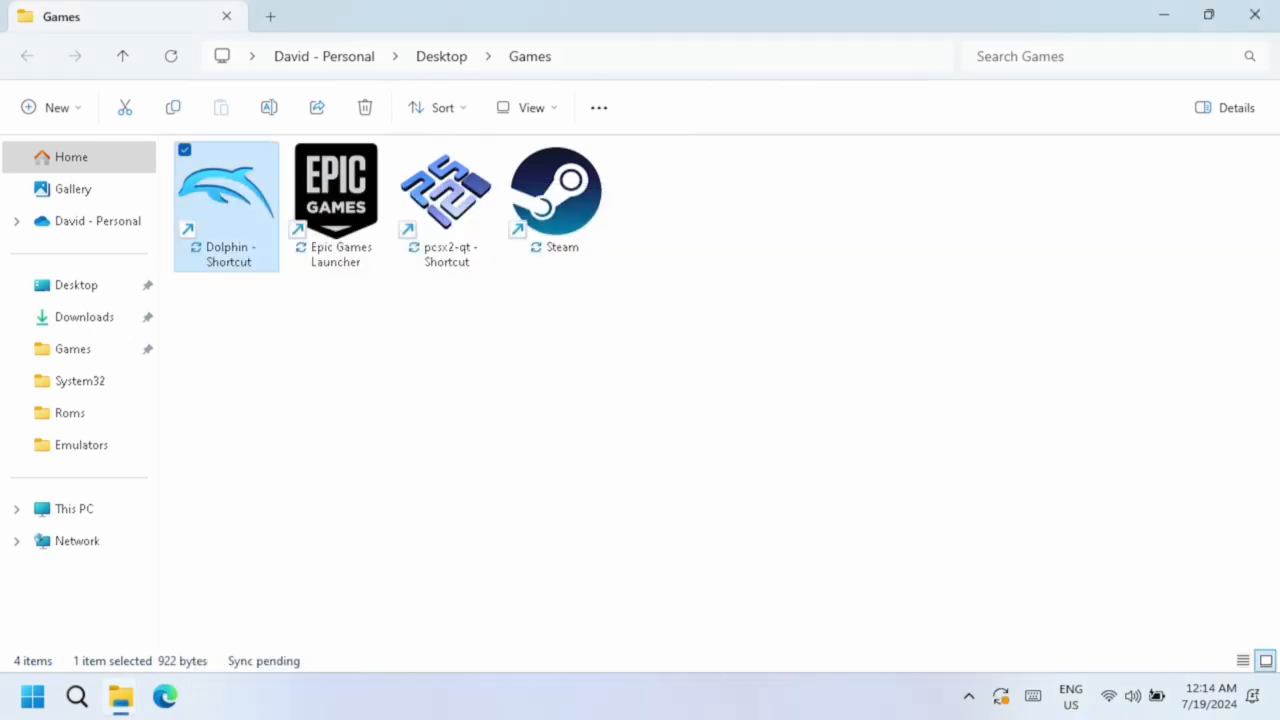
- Launch Steam from the Games folder and bring up the taskbar menu for Task Manager
click(555, 195)
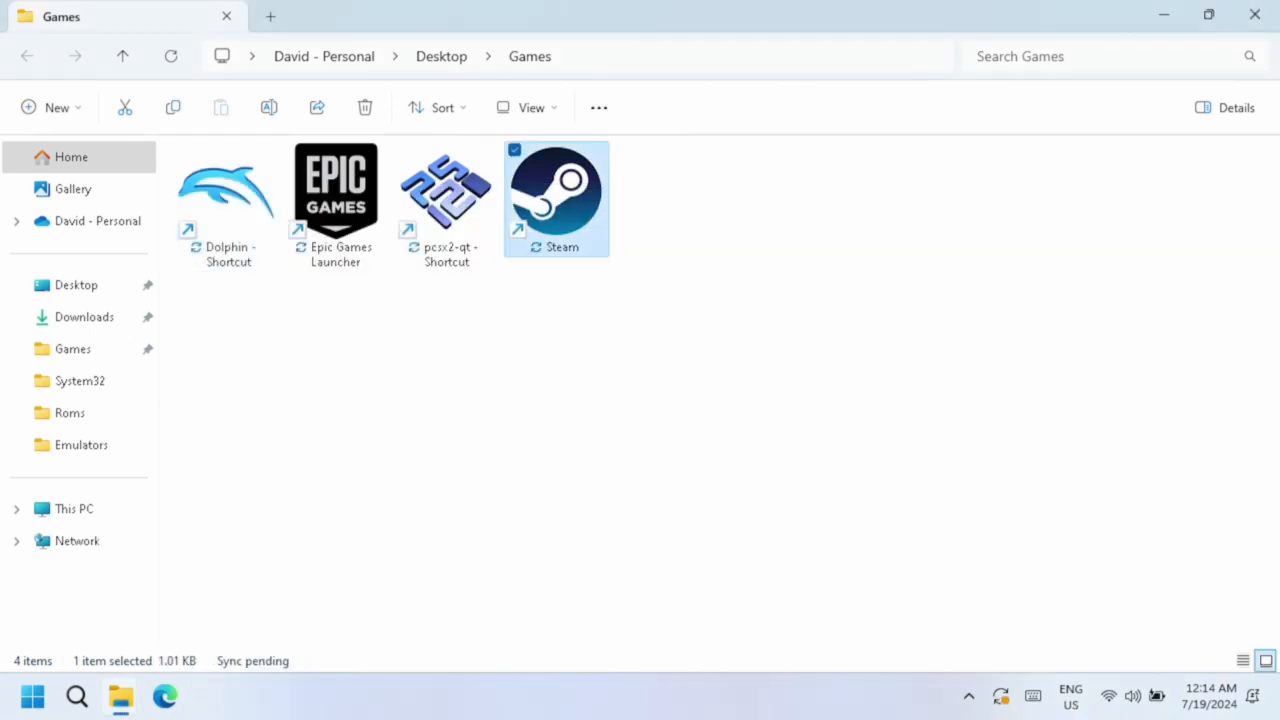
double_click(556, 195)
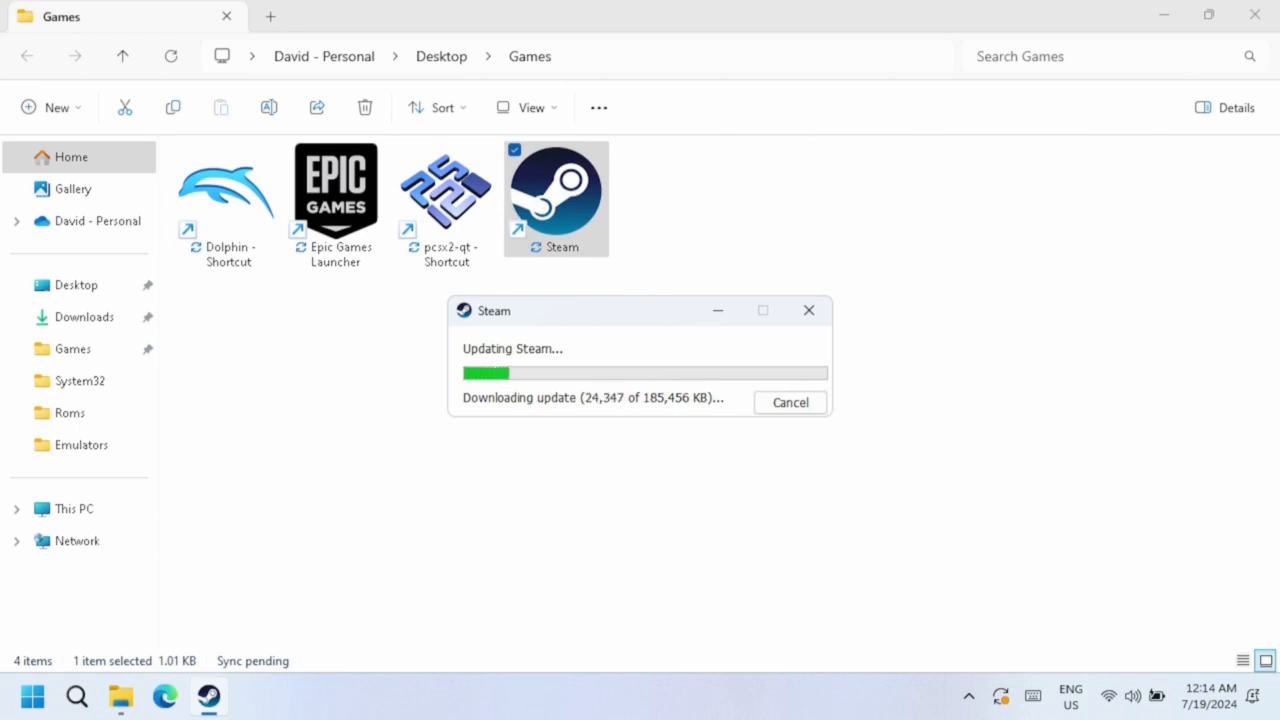
right_click(33, 696)
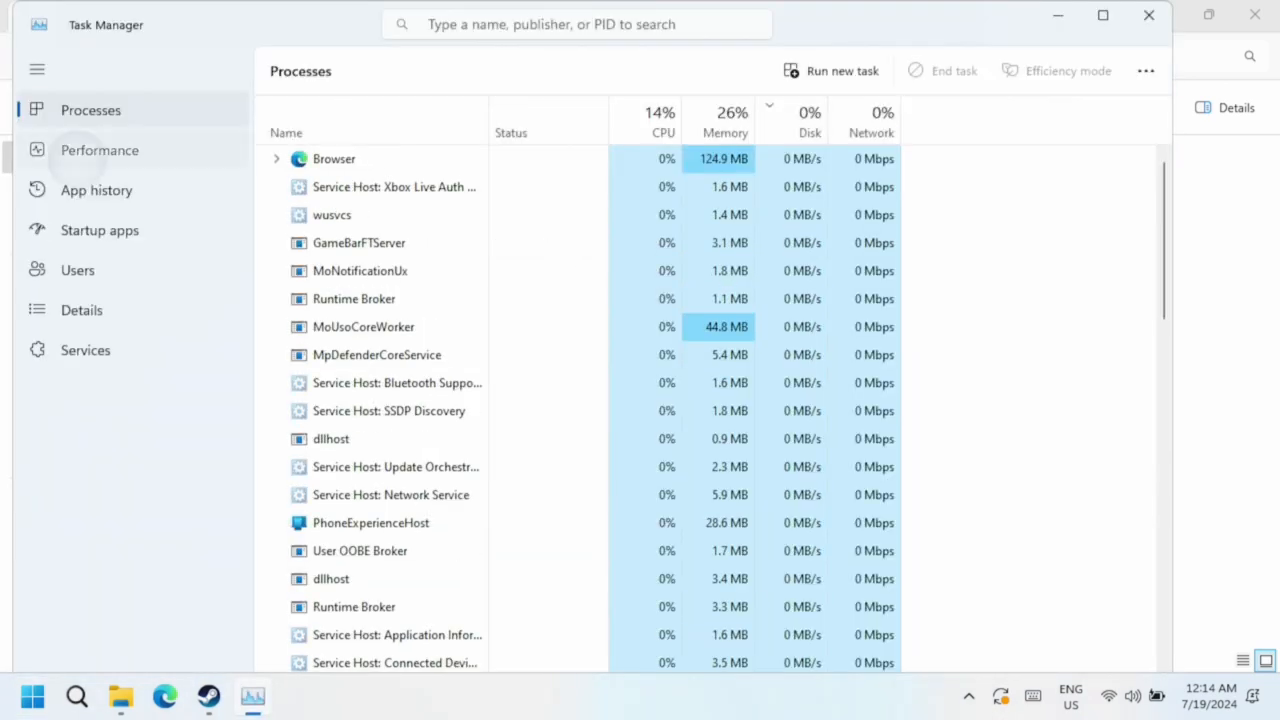
- View Task Manager's Performance, Startup apps and Users pages, then close it
click(99, 150)
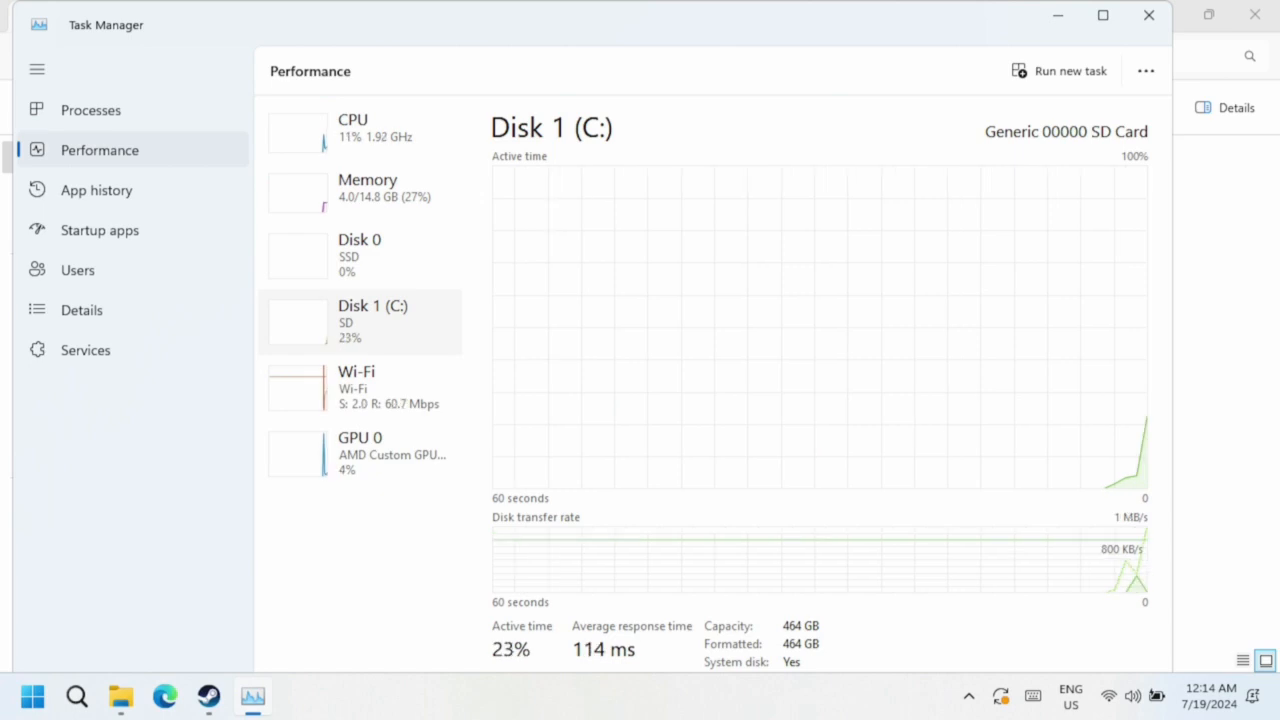
click(100, 230)
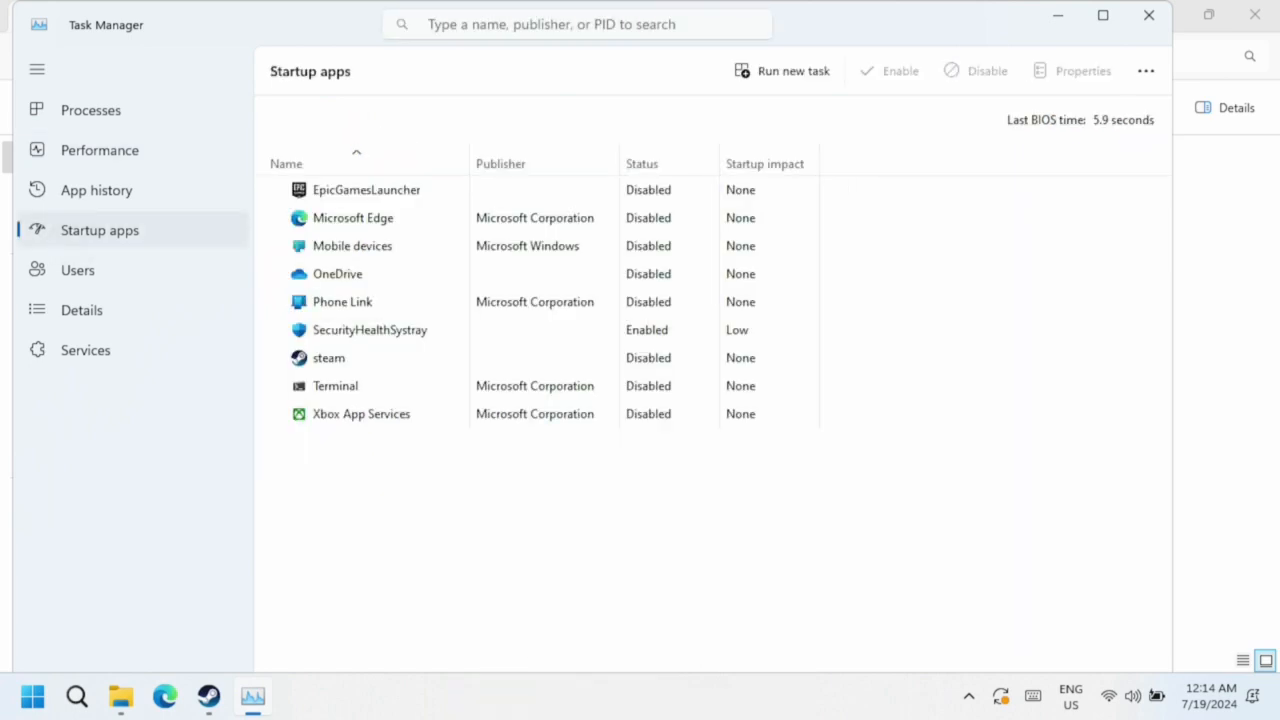
click(78, 270)
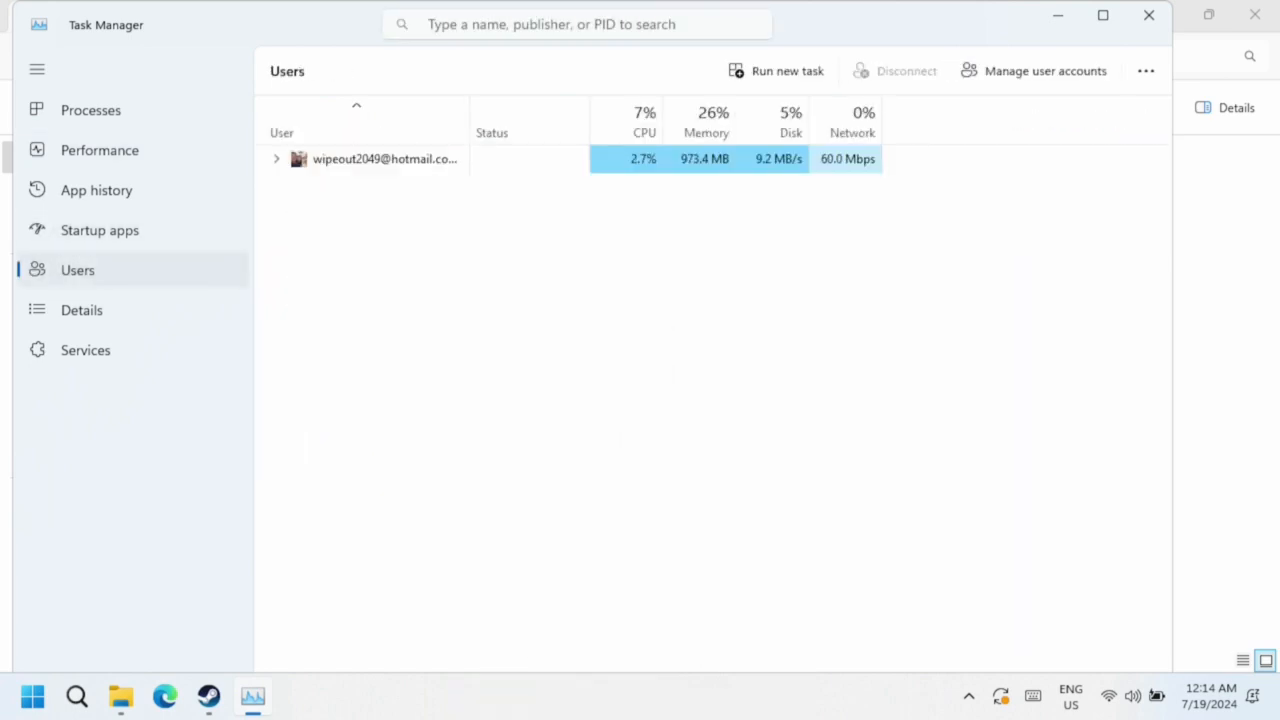
click(99, 150)
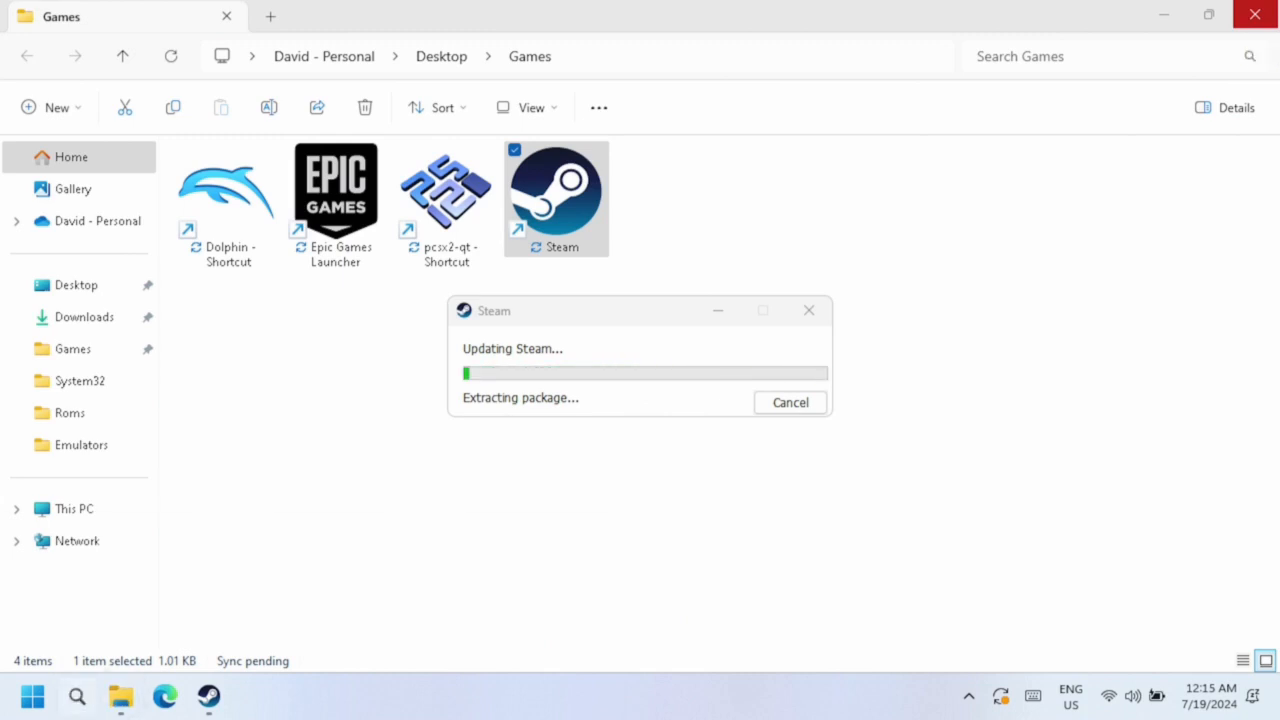
- Search for 'services' from the Start search panel
click(76, 696)
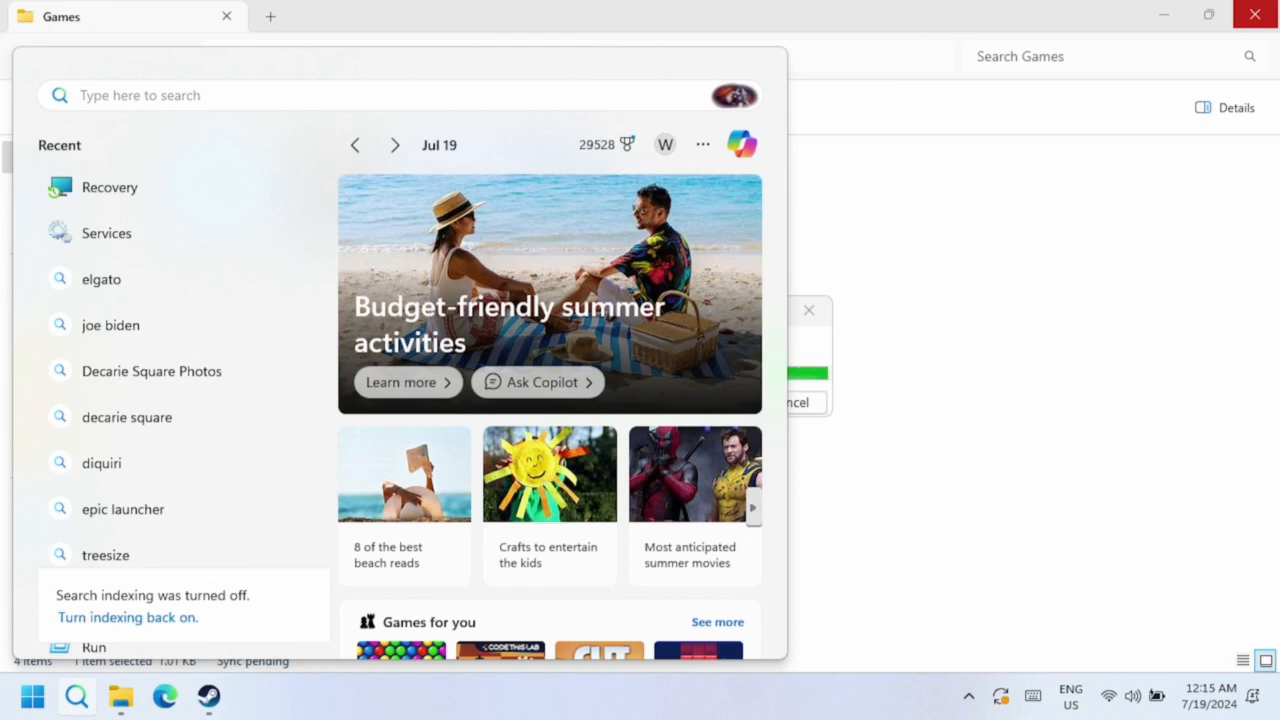
click(140, 95)
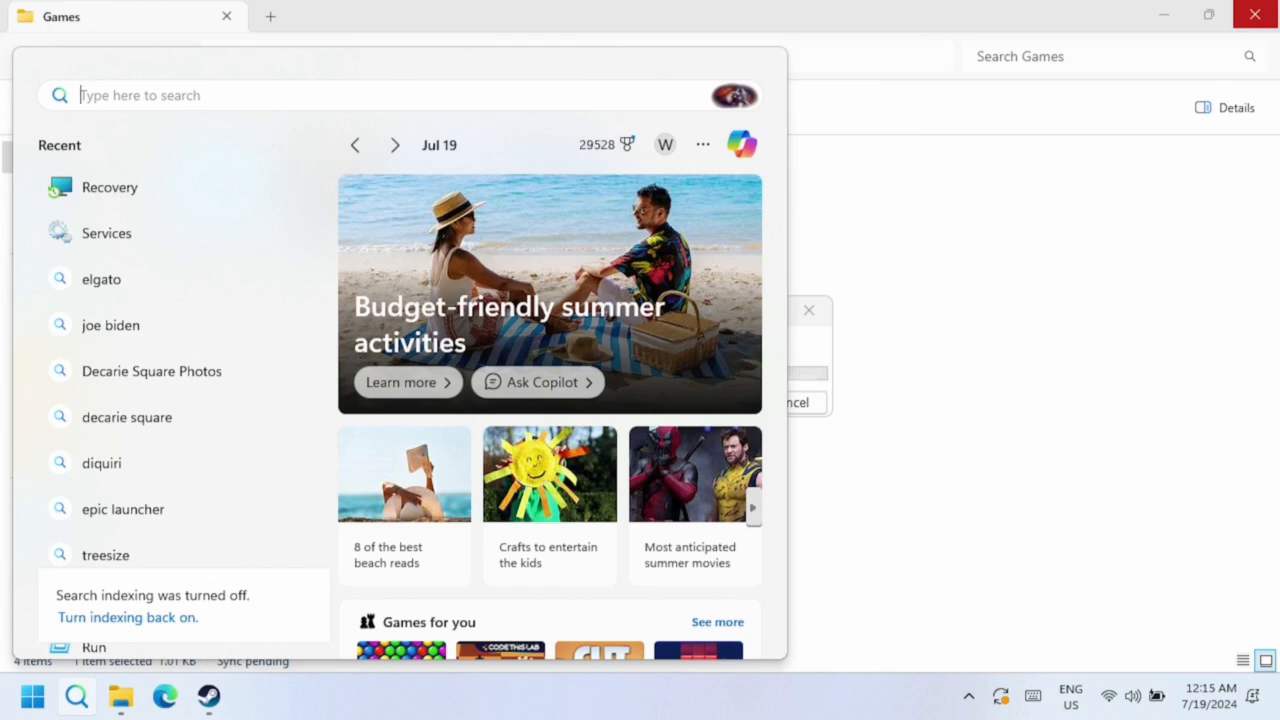
text(services)
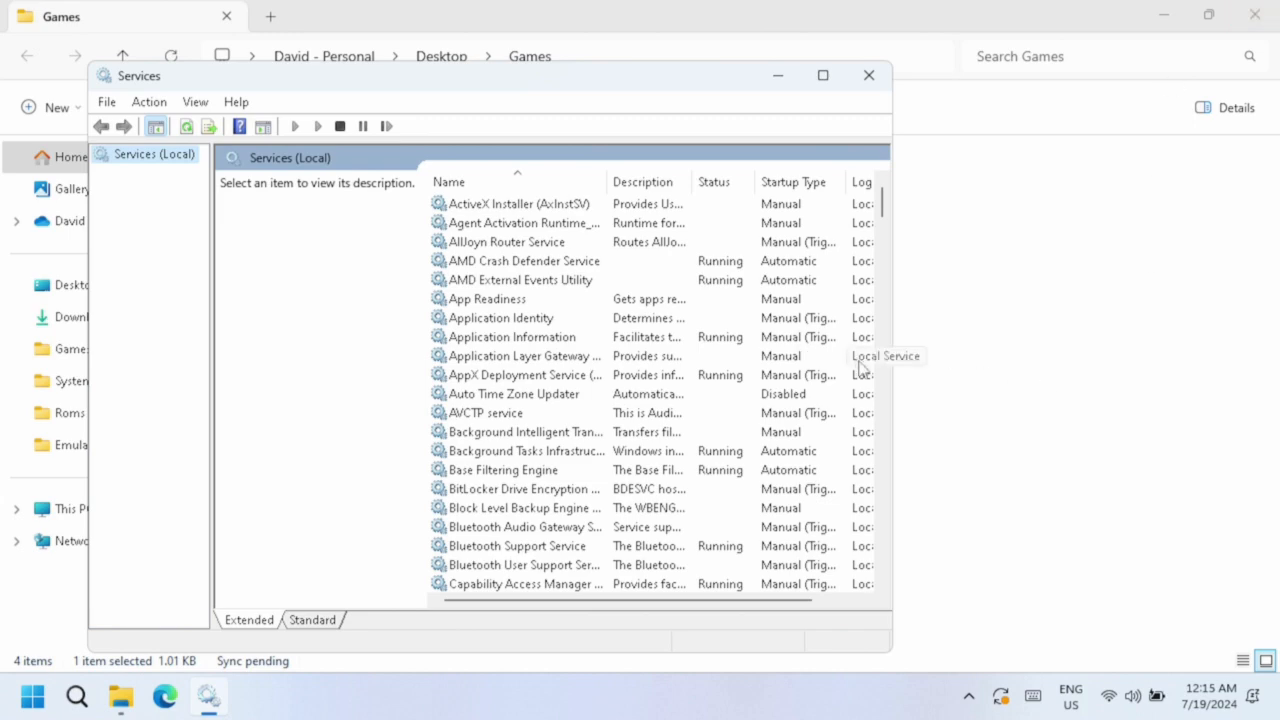
- Set the Windows Search service's startup type to Disabled and confirm with OK
scroll(down, 3)
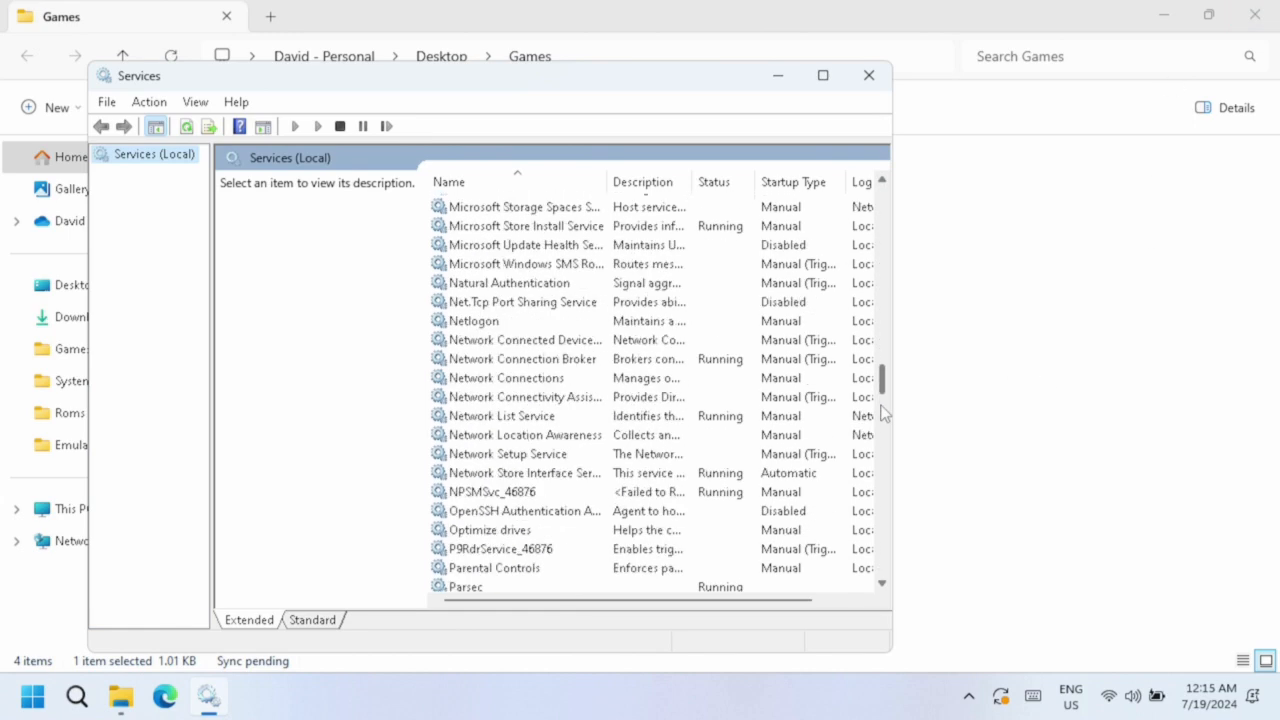
scroll(down, 3)
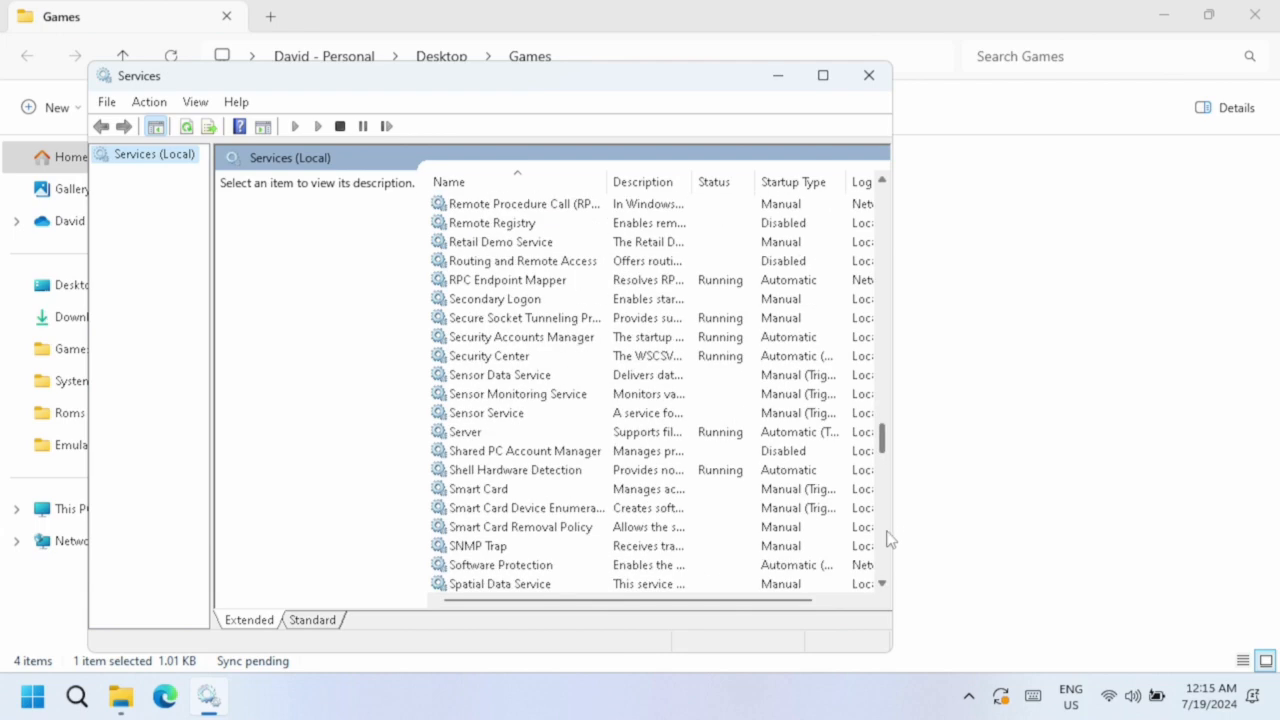
scroll(down, 3)
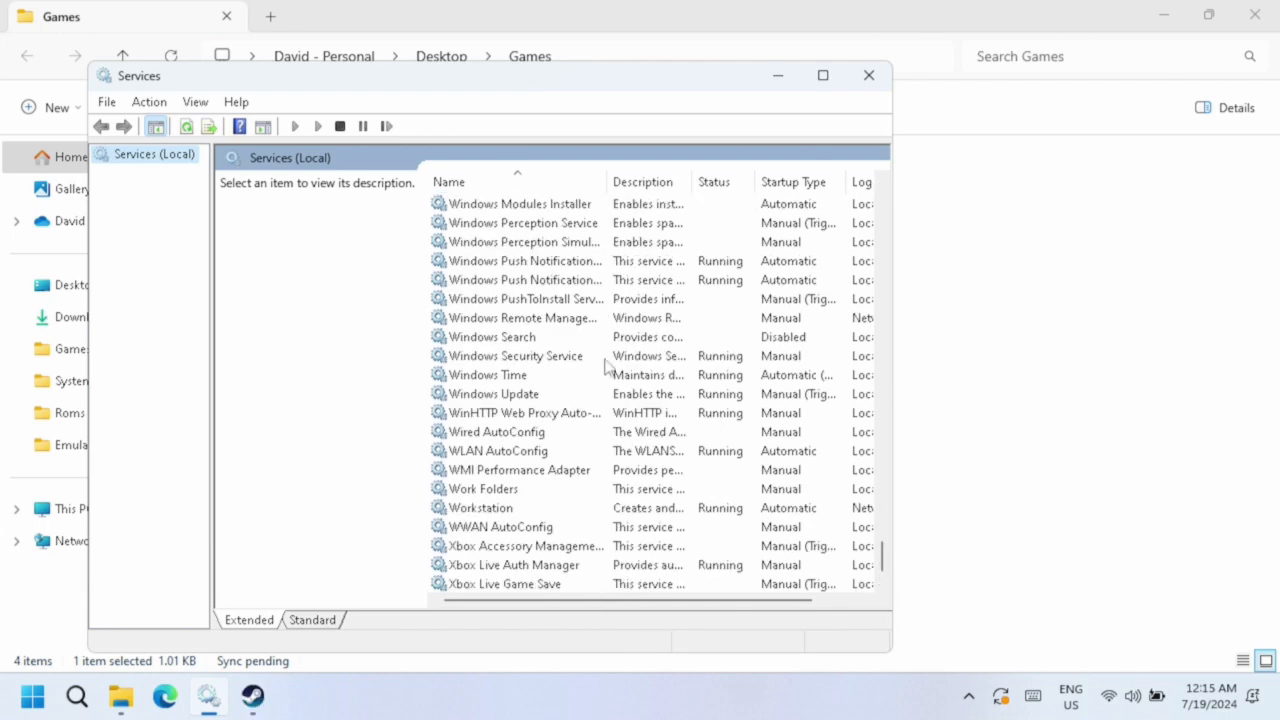
click(491, 336)
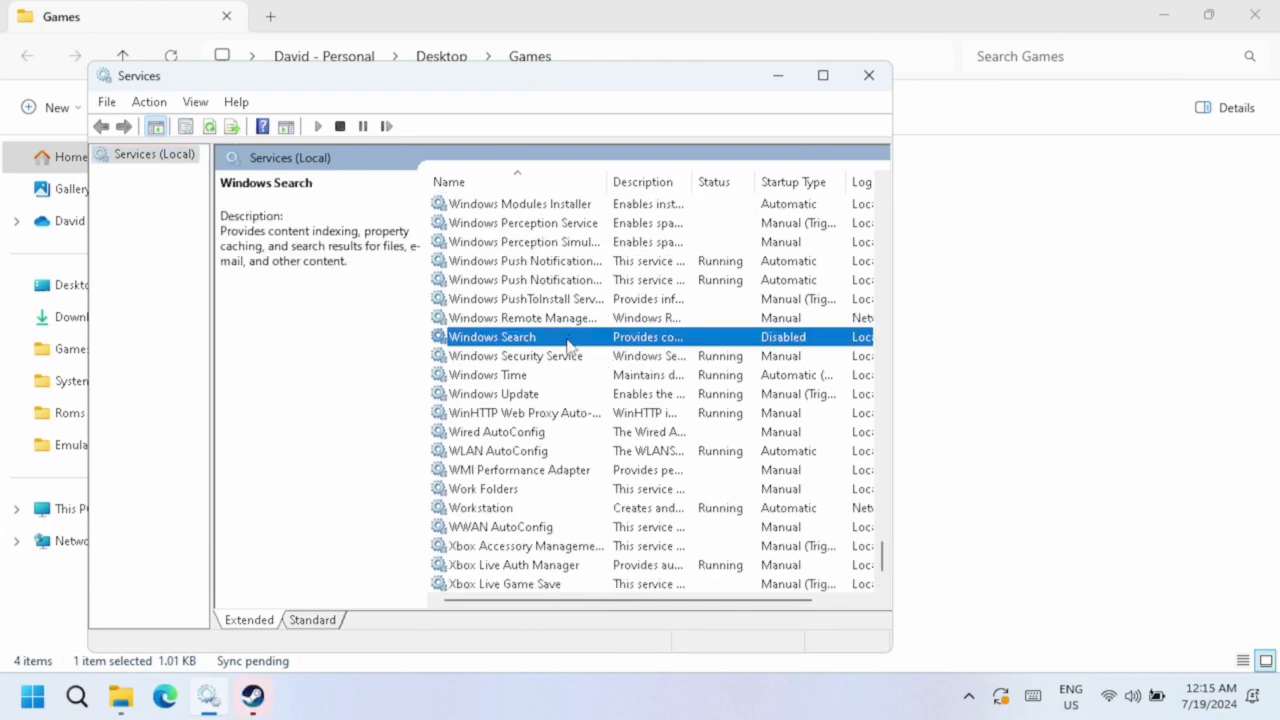
right_click(491, 336)
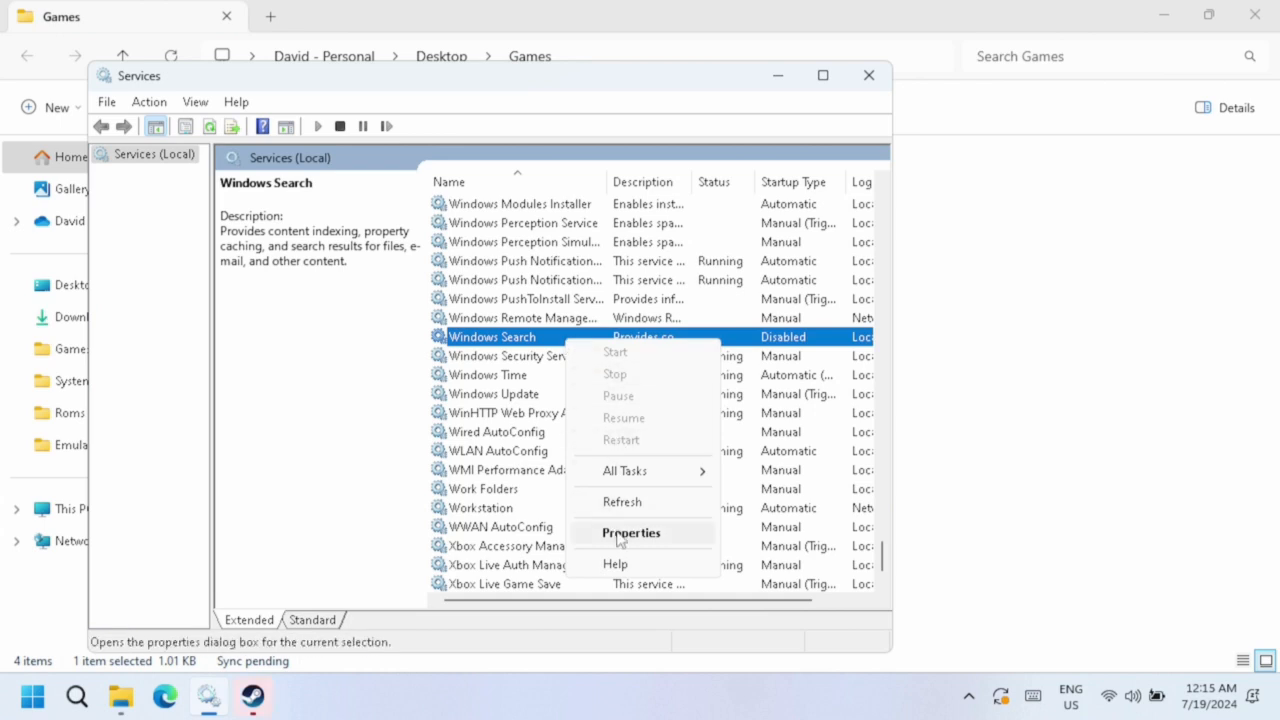
click(630, 532)
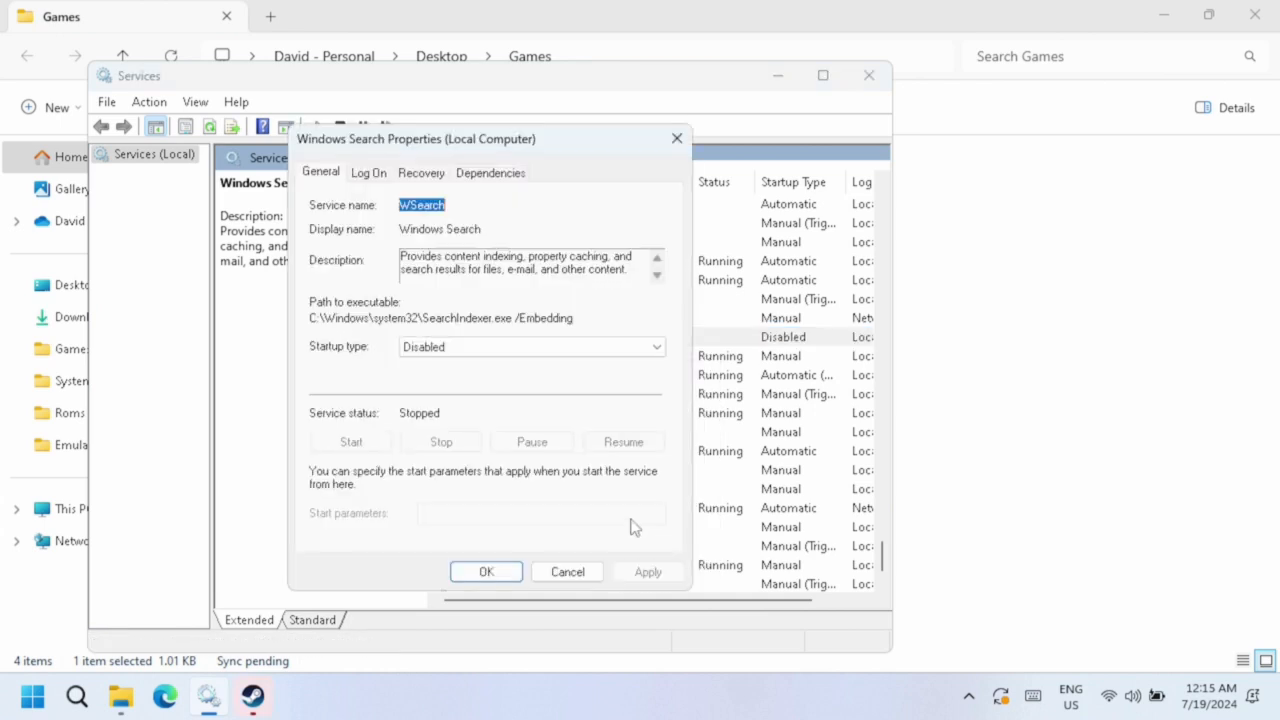
click(530, 346)
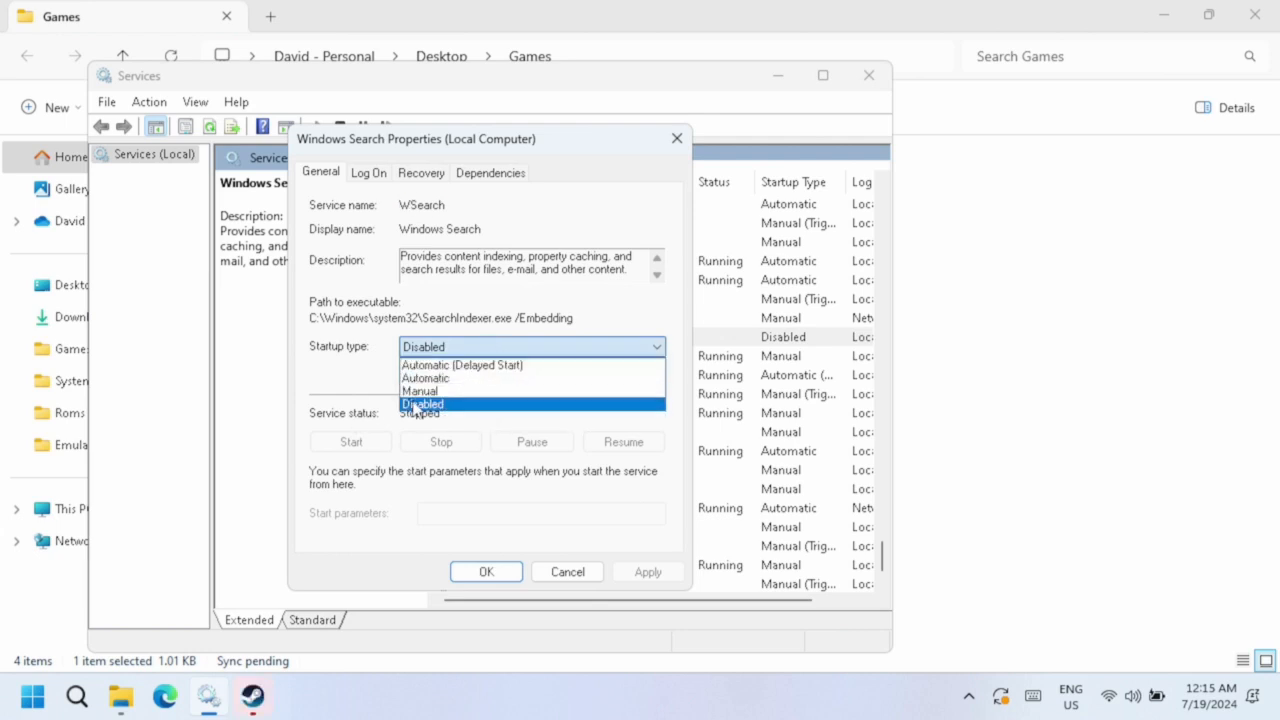
click(421, 404)
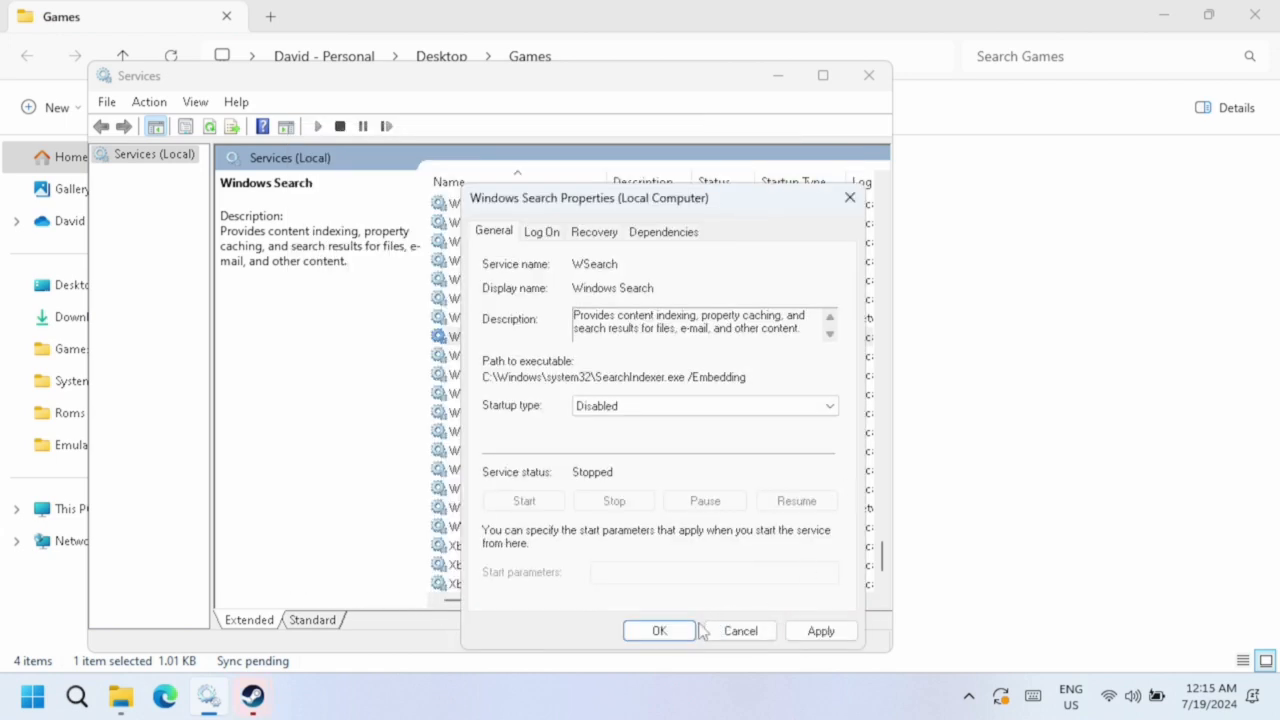
click(658, 630)
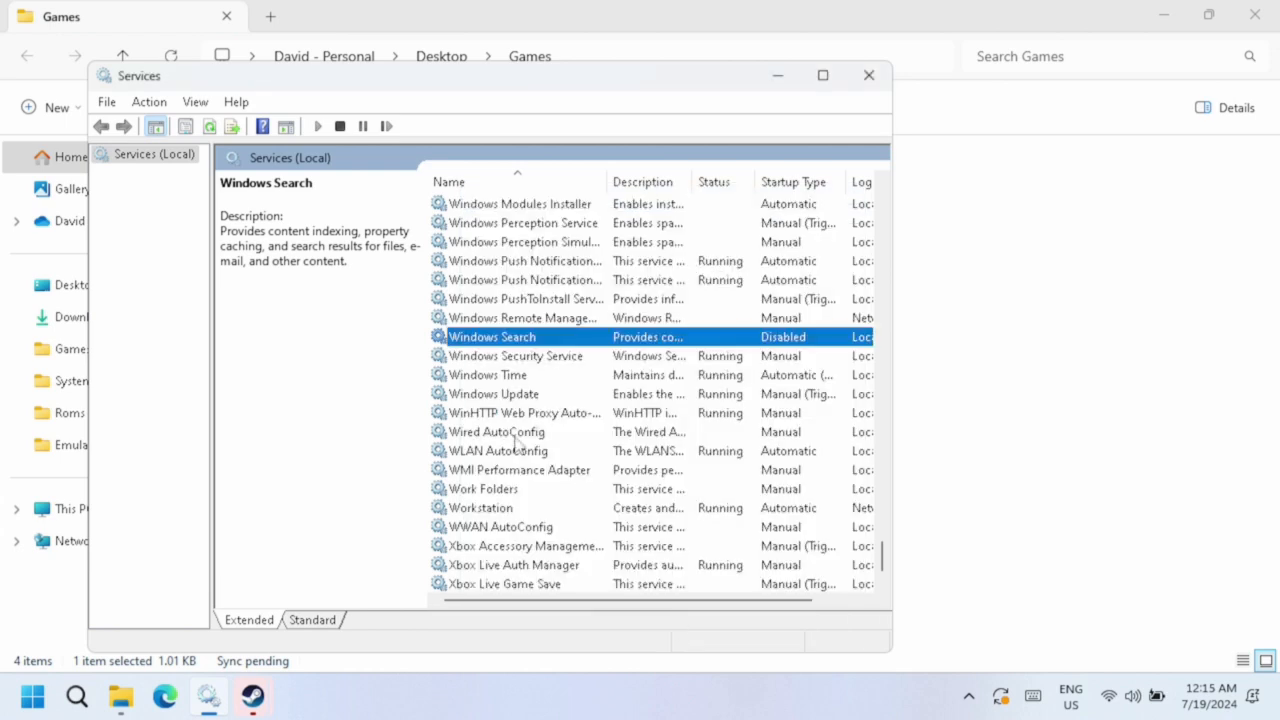
mouse_move(153, 607)
text(recovery)
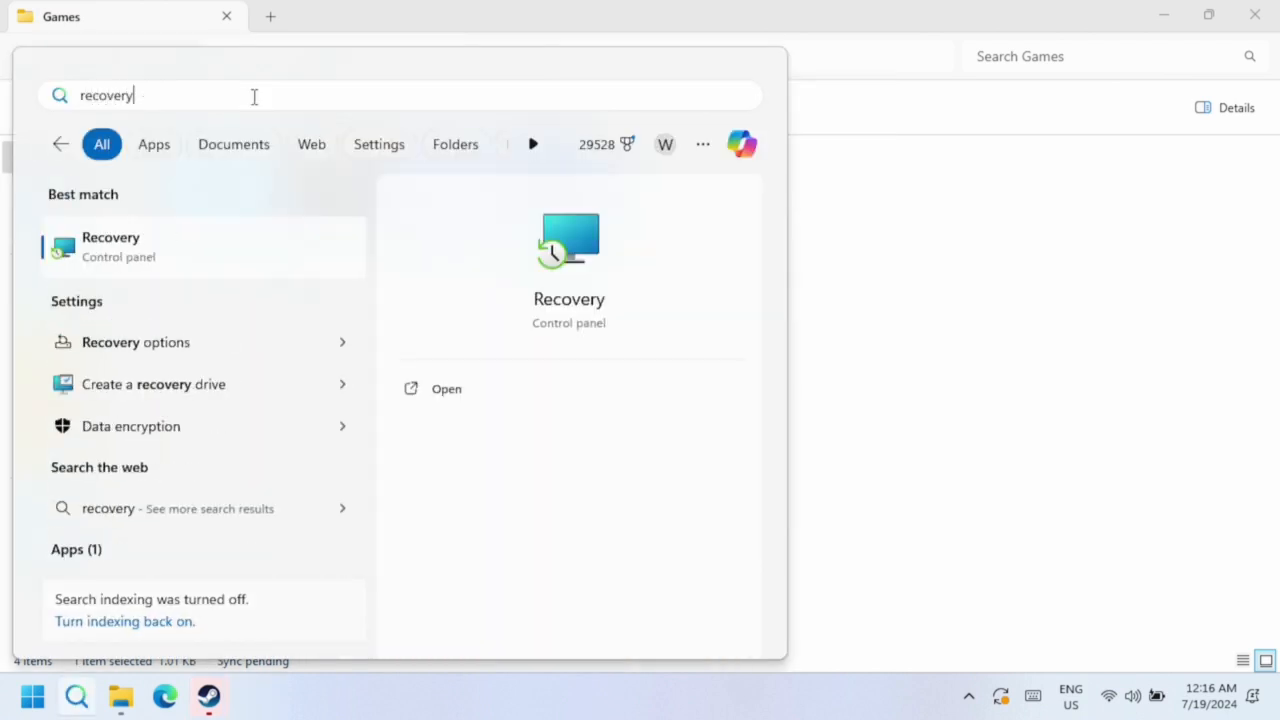
mouse_move(192, 222)
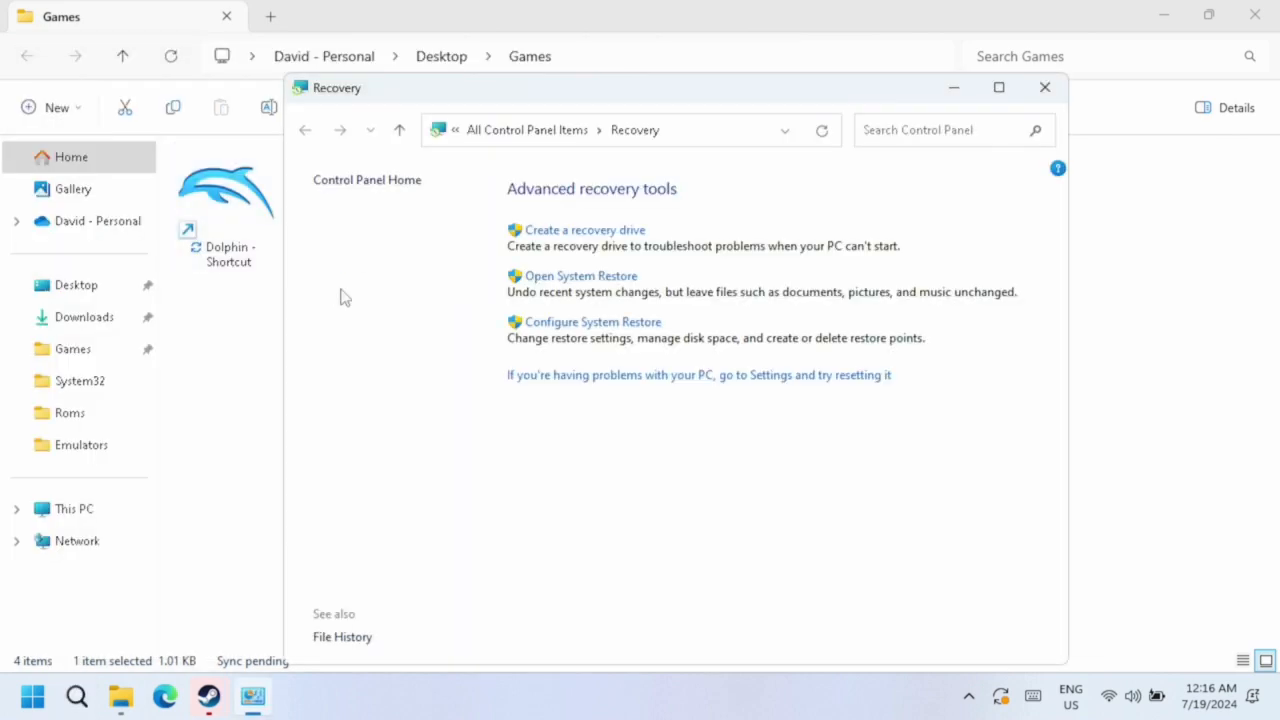
- Disable system protection for drive C:, then close System Properties and Recovery
click(592, 321)
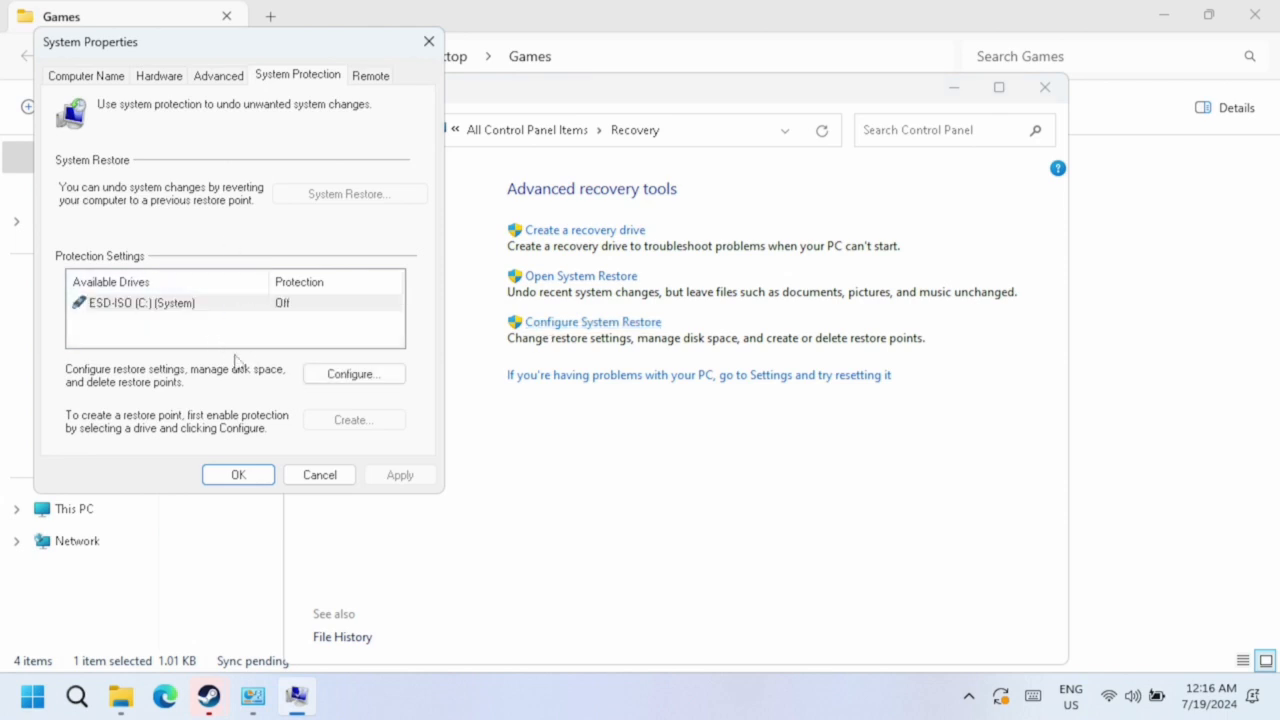
click(353, 373)
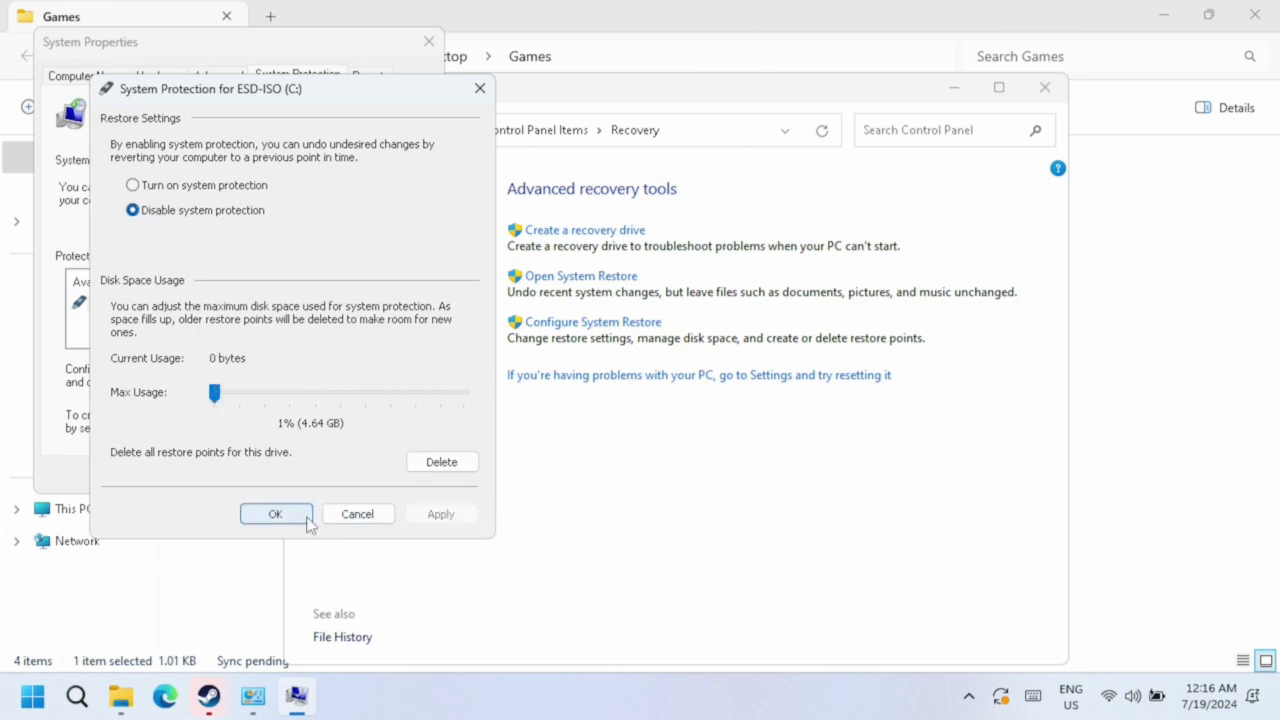
click(275, 513)
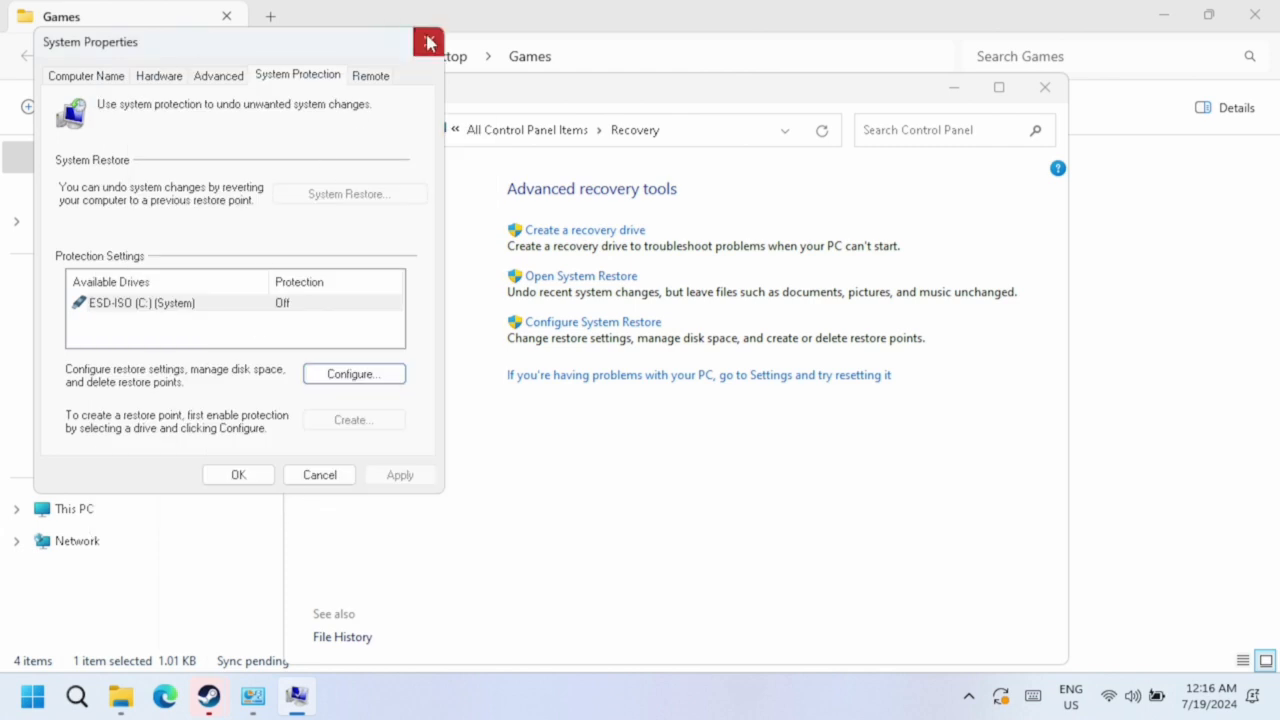
click(428, 42)
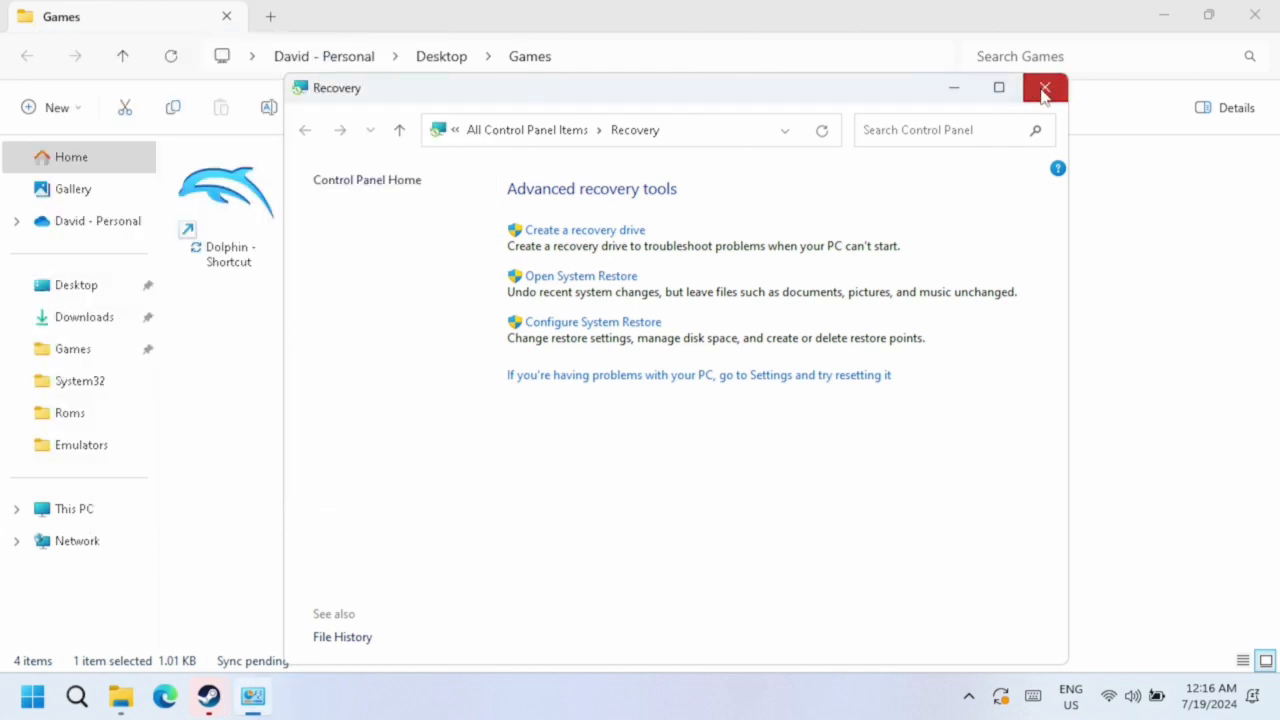
click(1045, 88)
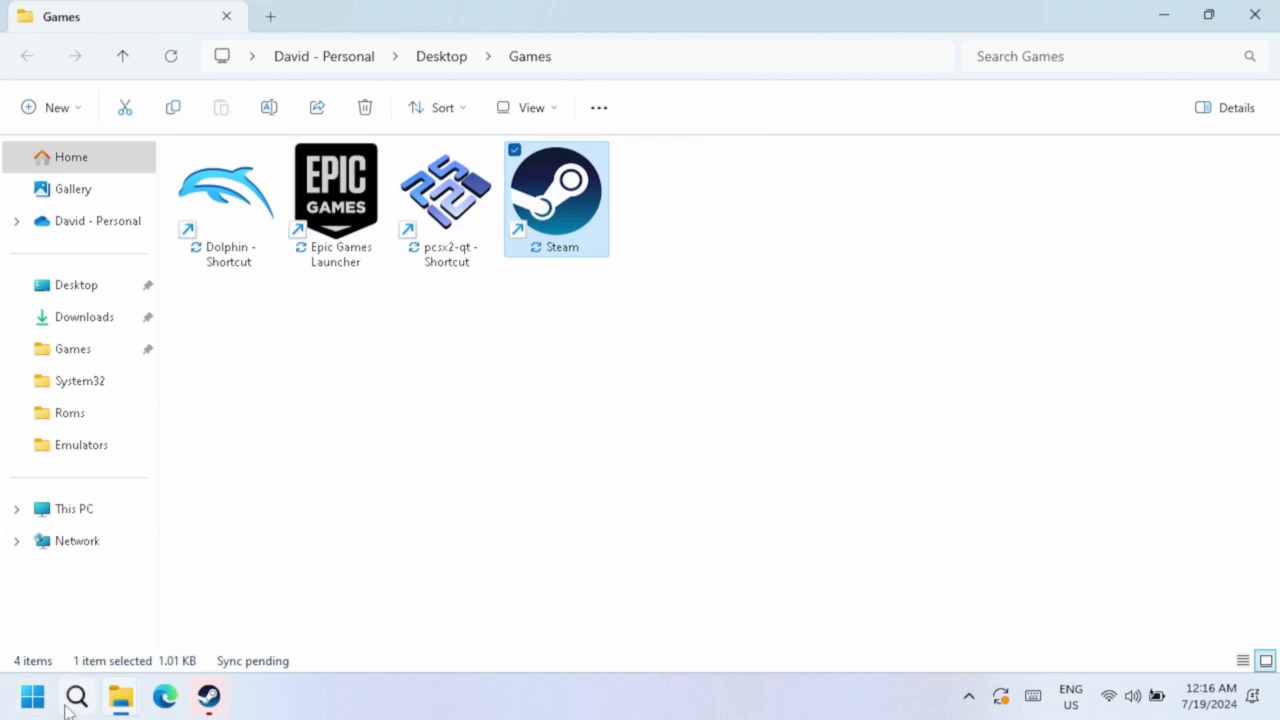
- Search 'recovery', reach System Properties, and view Performance Options' Advanced tab with 0 MB paging
click(76, 697)
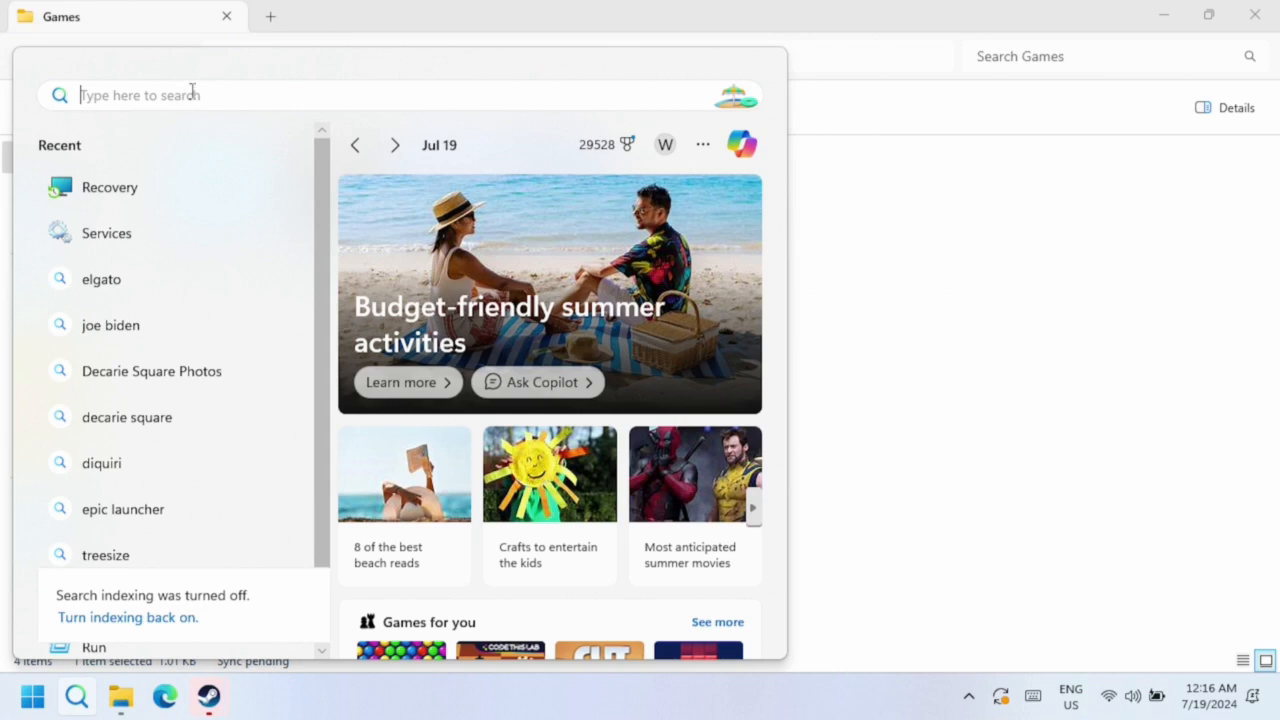
text(recovery)
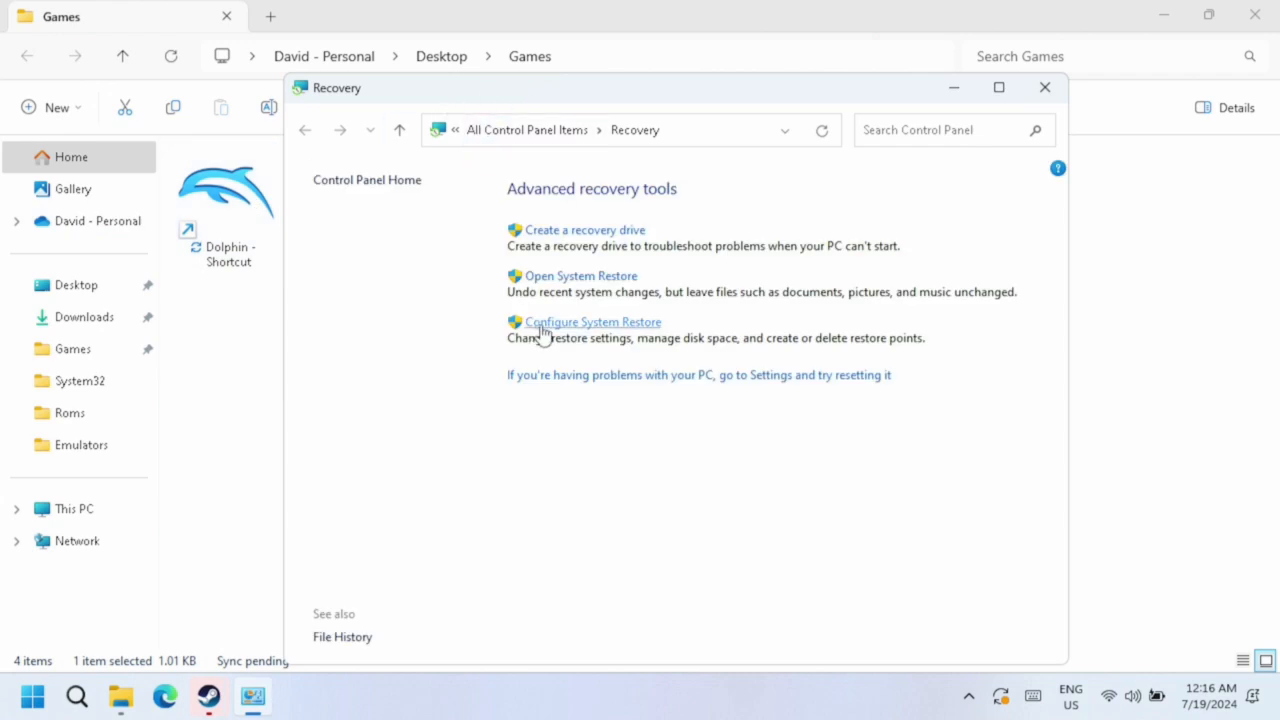
click(592, 321)
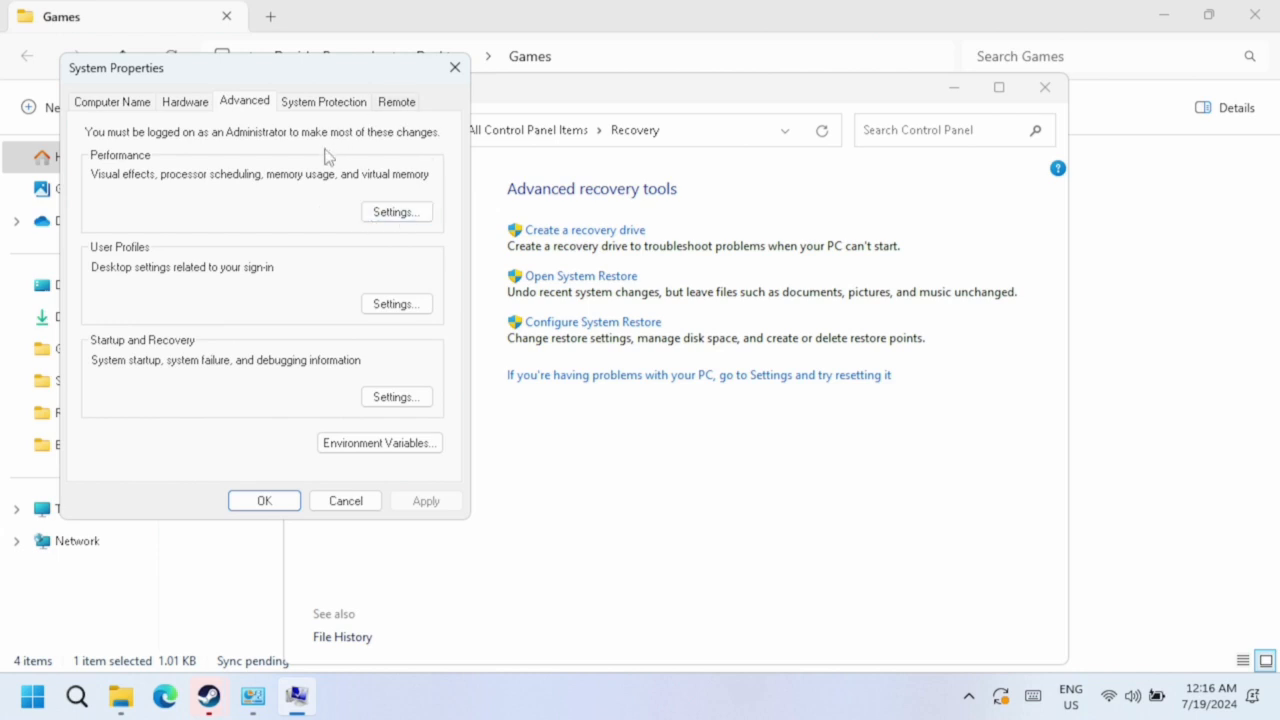
mouse_move(420, 235)
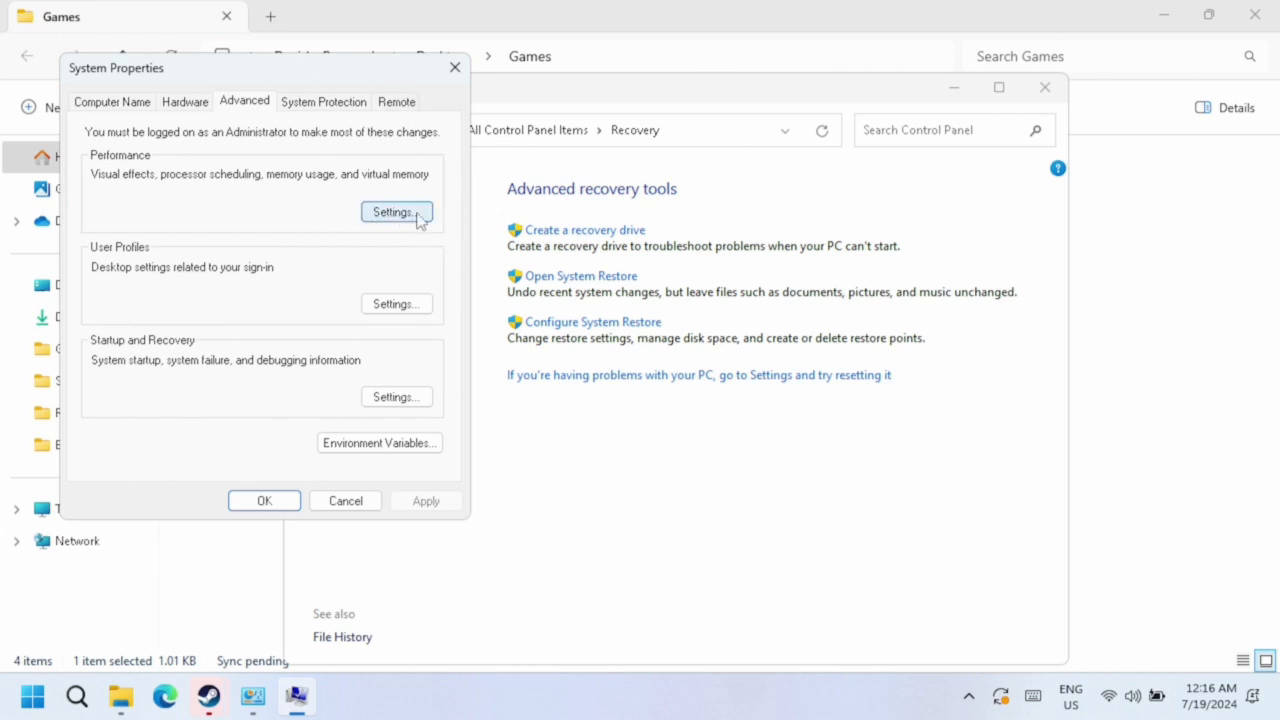
mouse_move(557, 277)
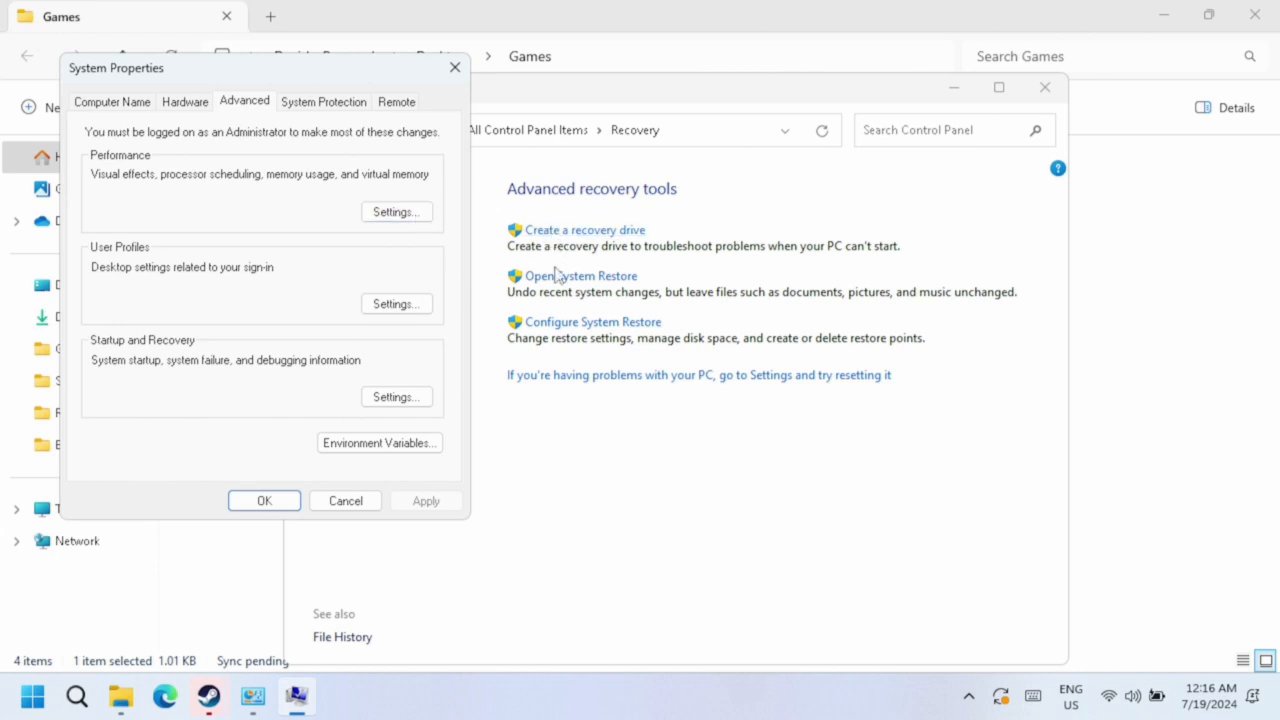
mouse_move(565, 322)
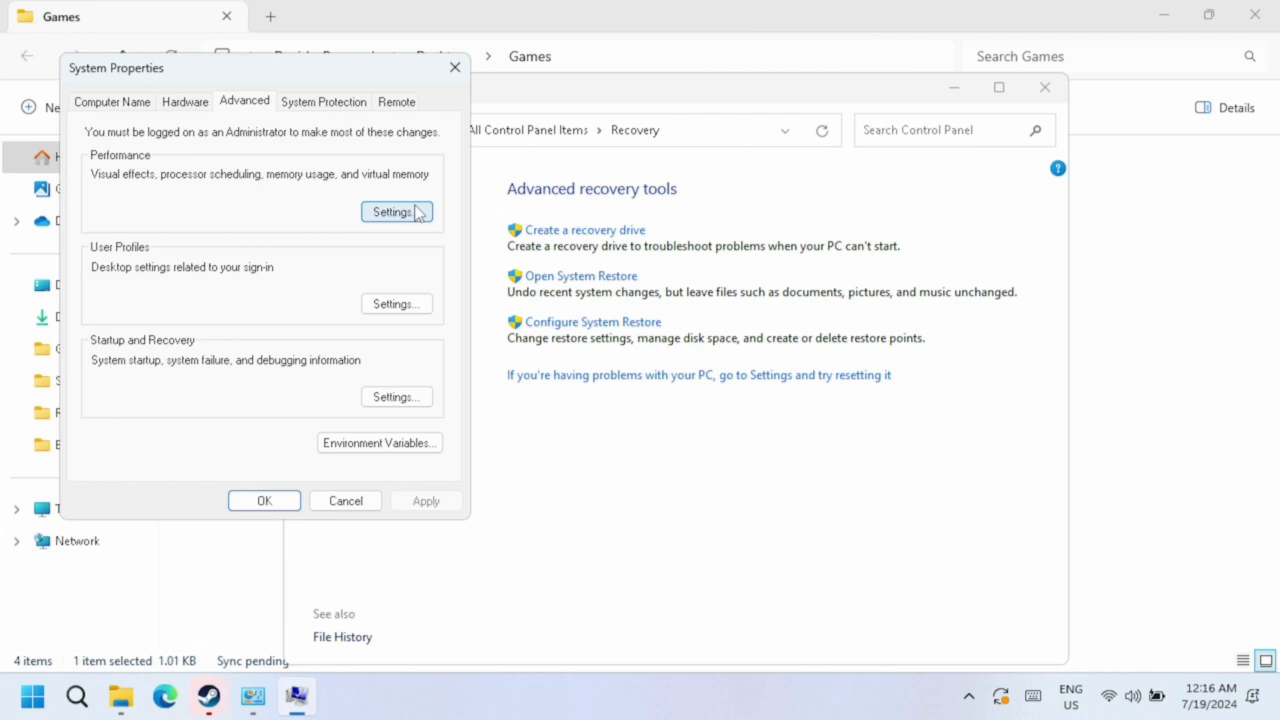
mouse_move(400, 230)
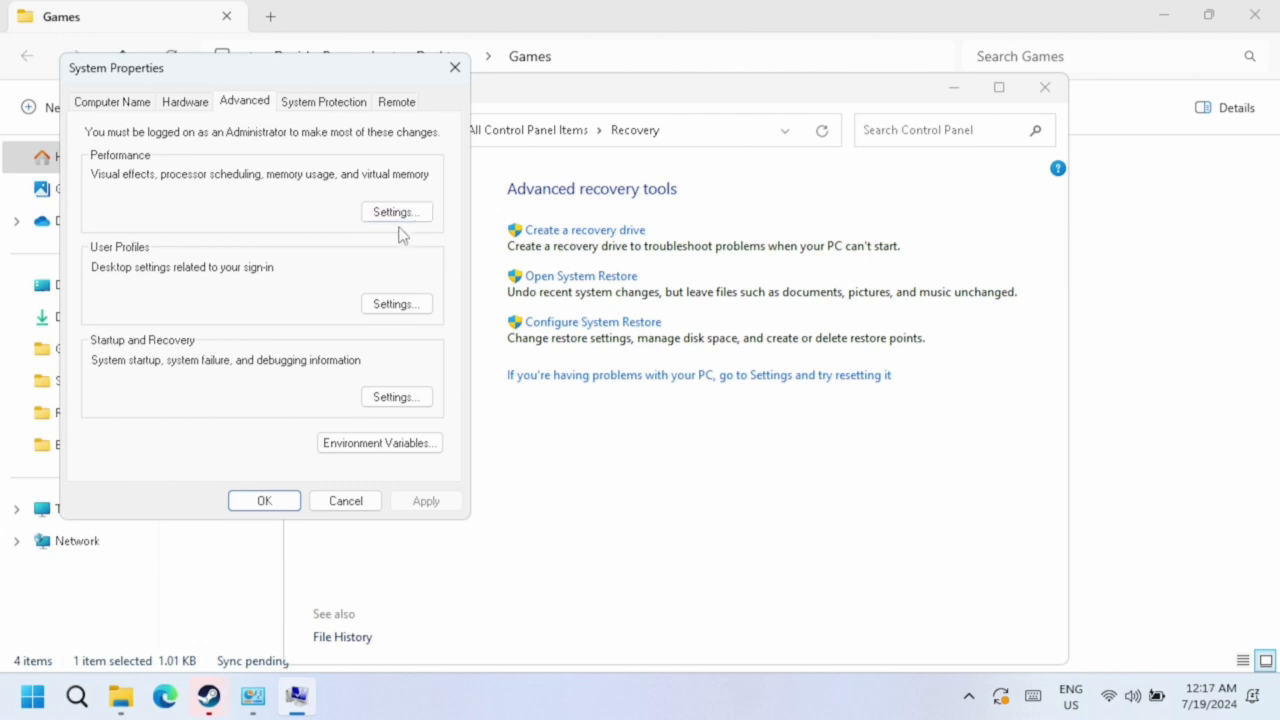
click(396, 211)
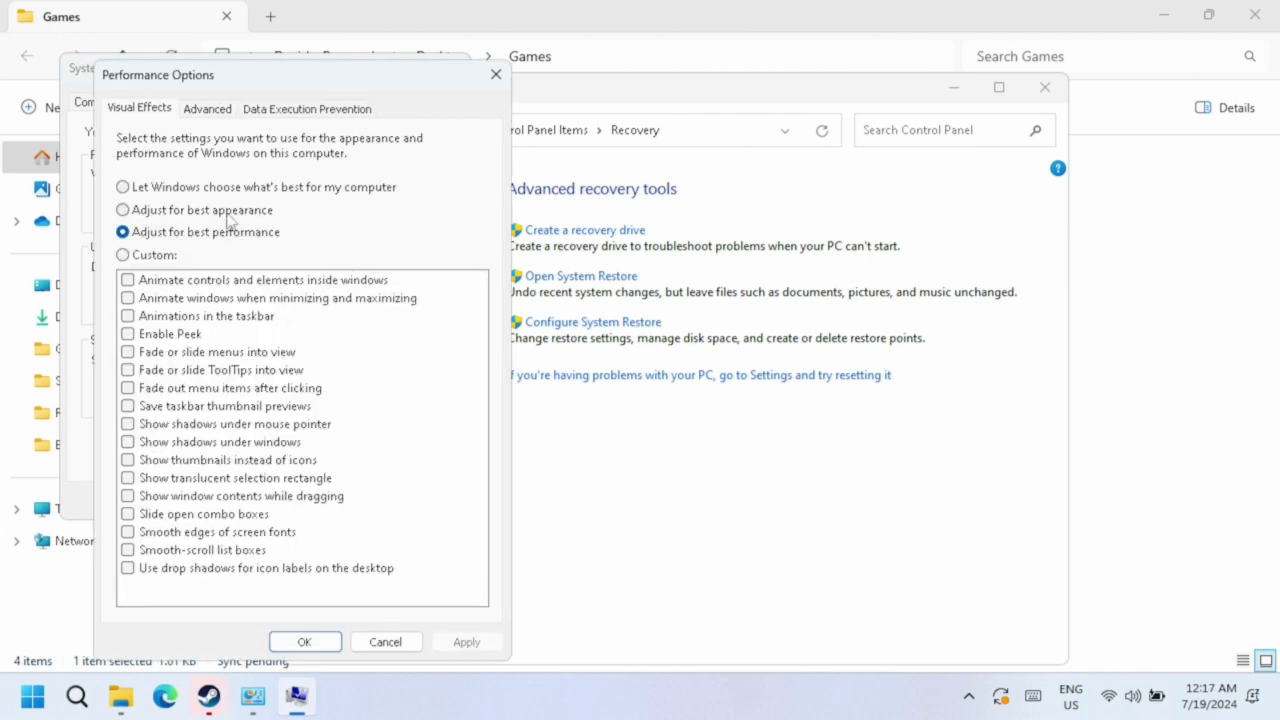
click(207, 108)
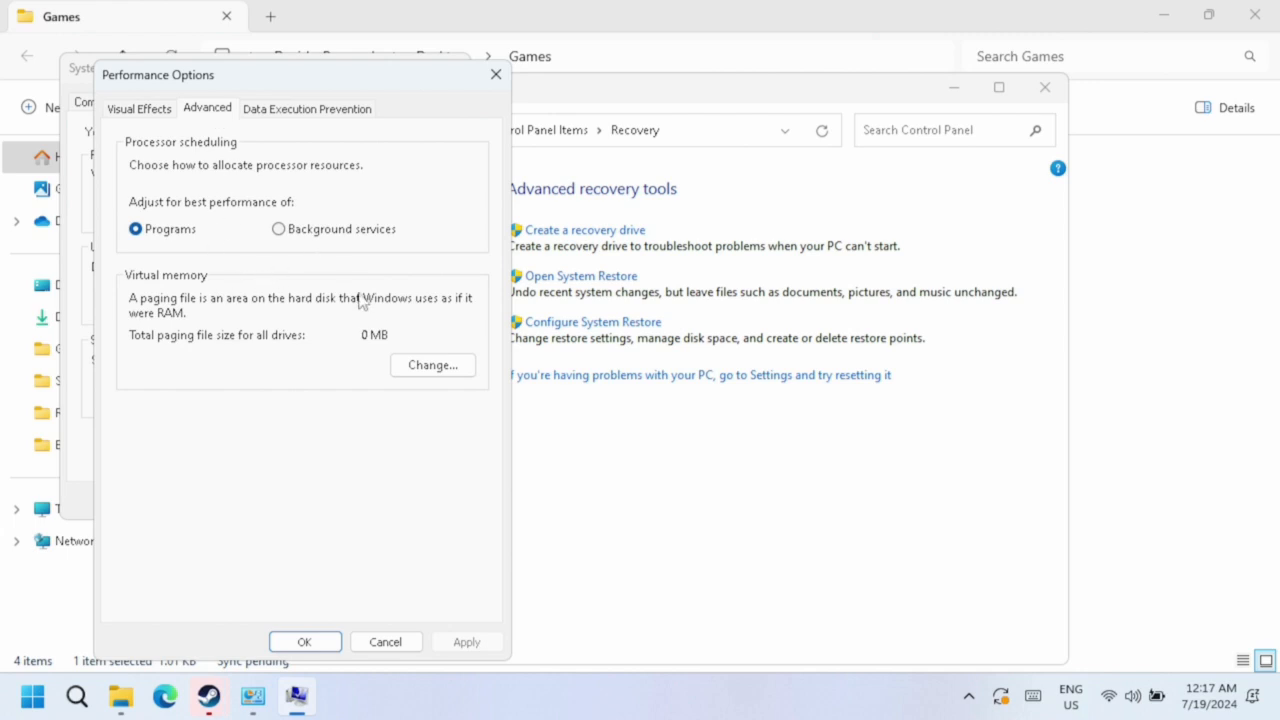
mouse_move(432, 365)
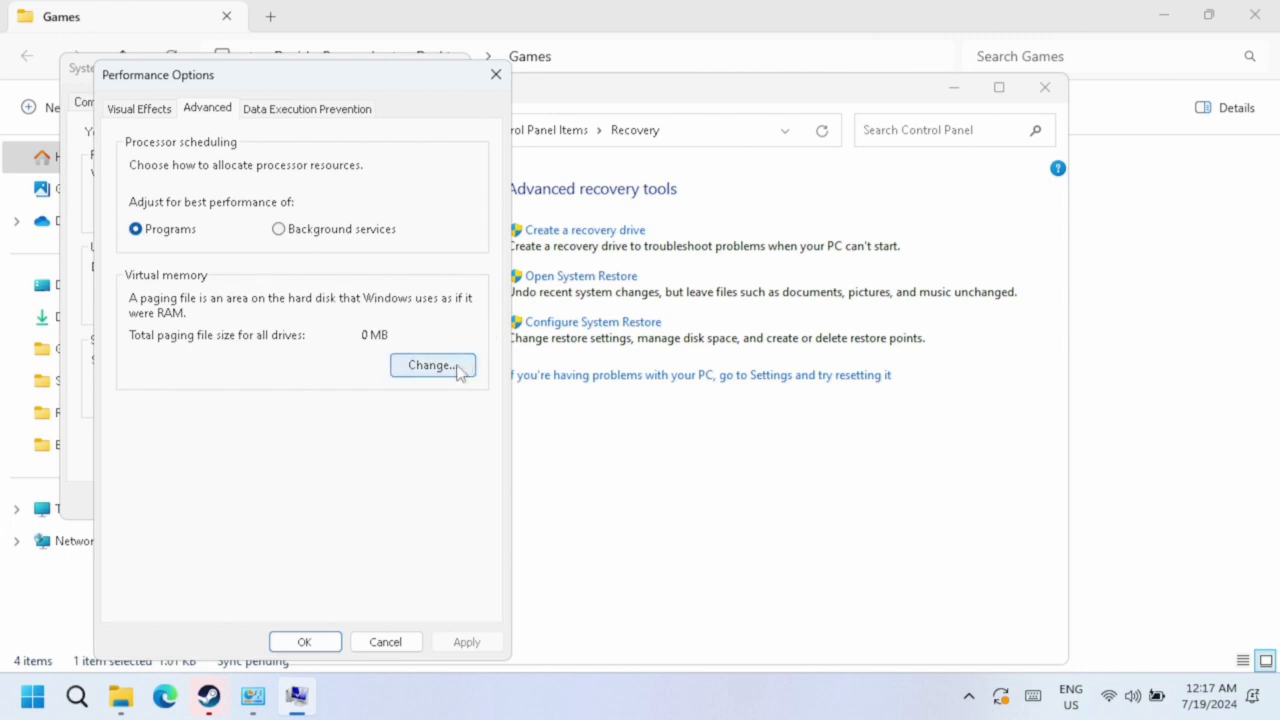
- Confirm no paging file for drive C, acknowledge the restart notice, and close the dialogs
click(432, 365)
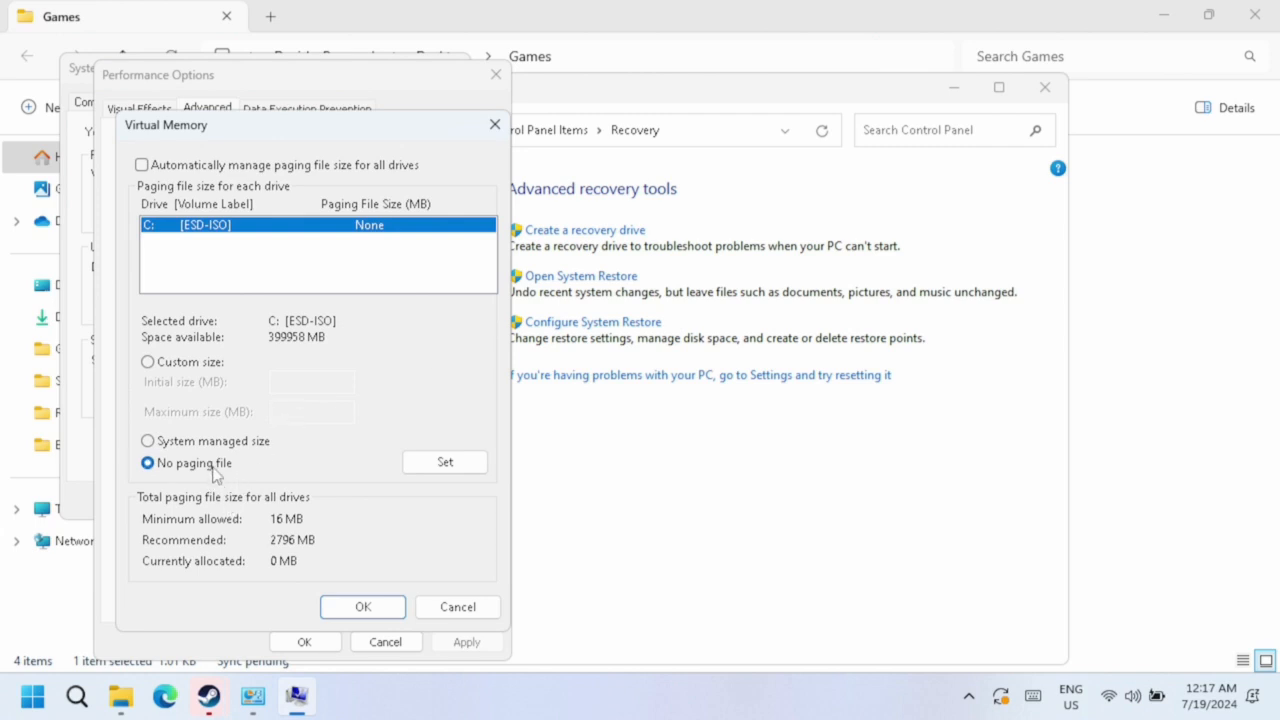
mouse_move(170, 512)
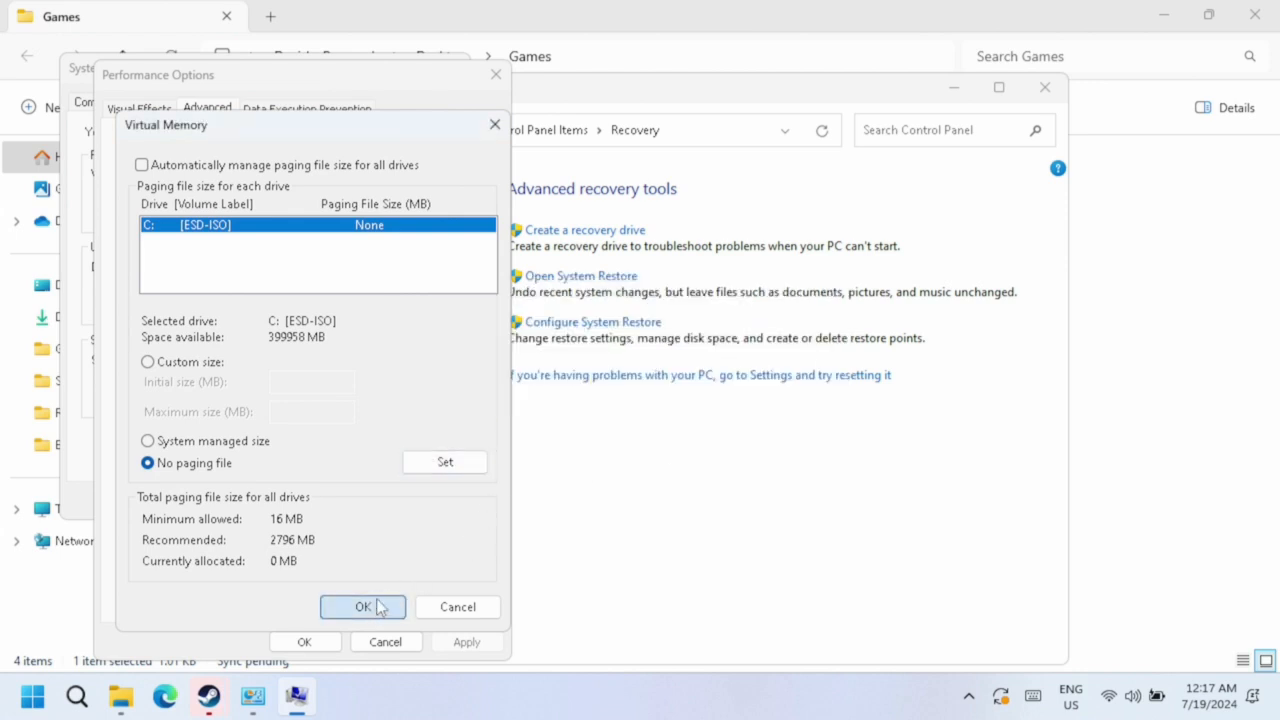
click(362, 607)
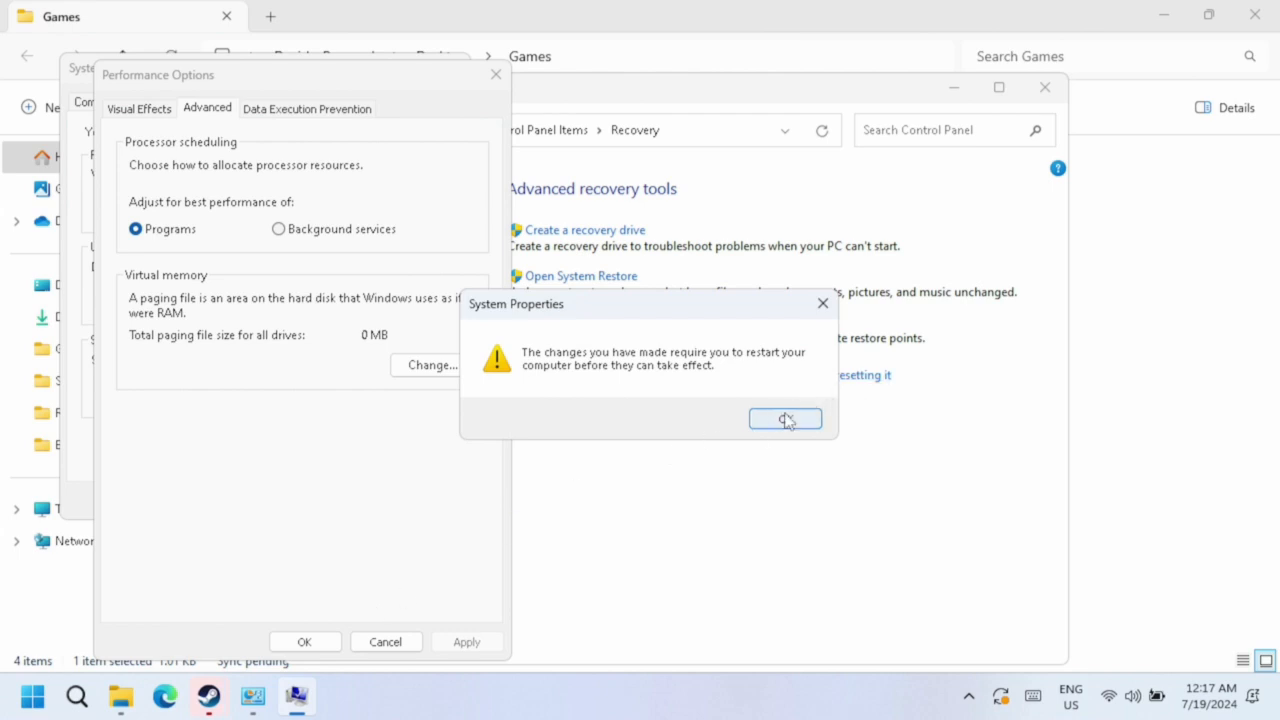
click(785, 418)
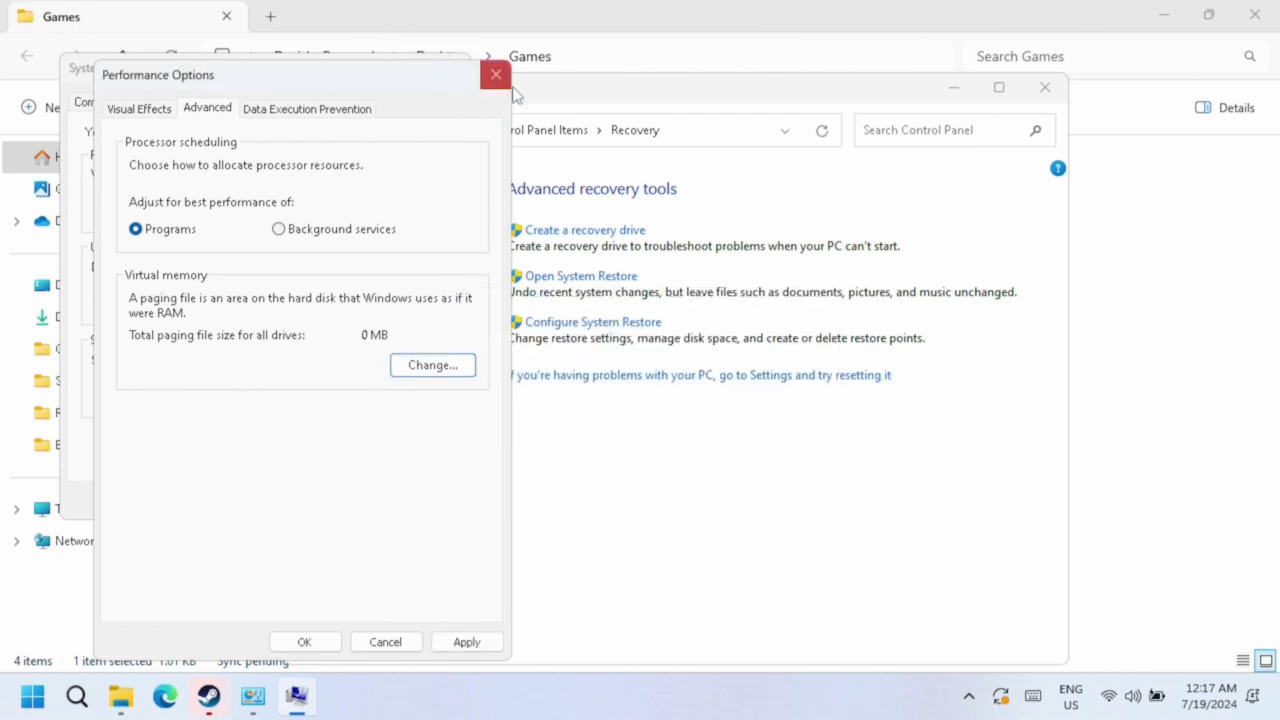
click(495, 75)
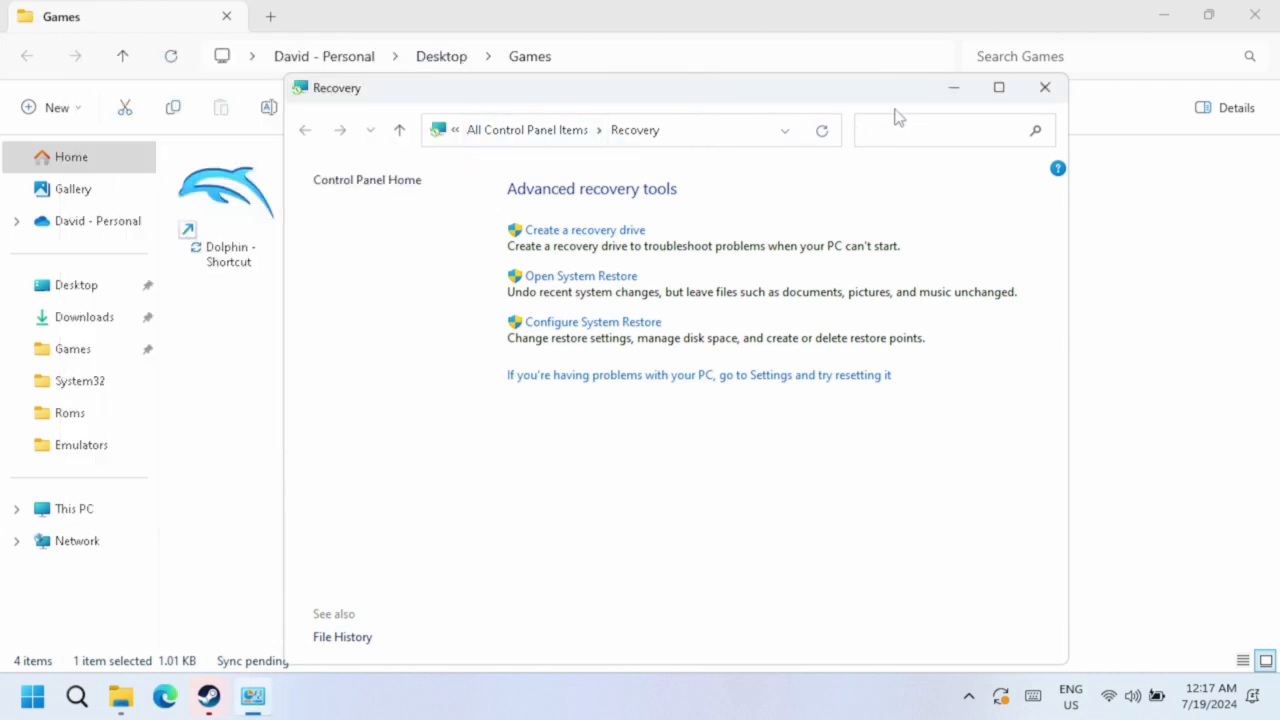
- Search Control Panel for 'power' and verify Hibernate is unticked in power button settings
text(power)
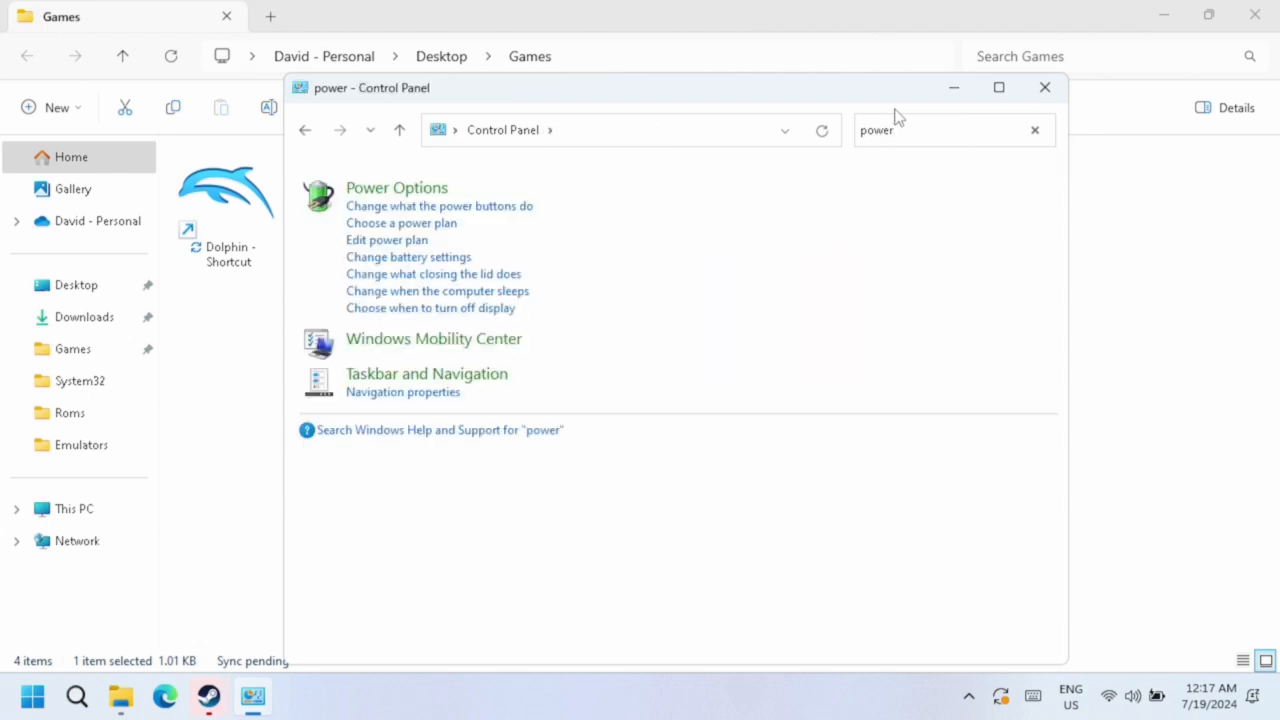
mouse_move(478, 207)
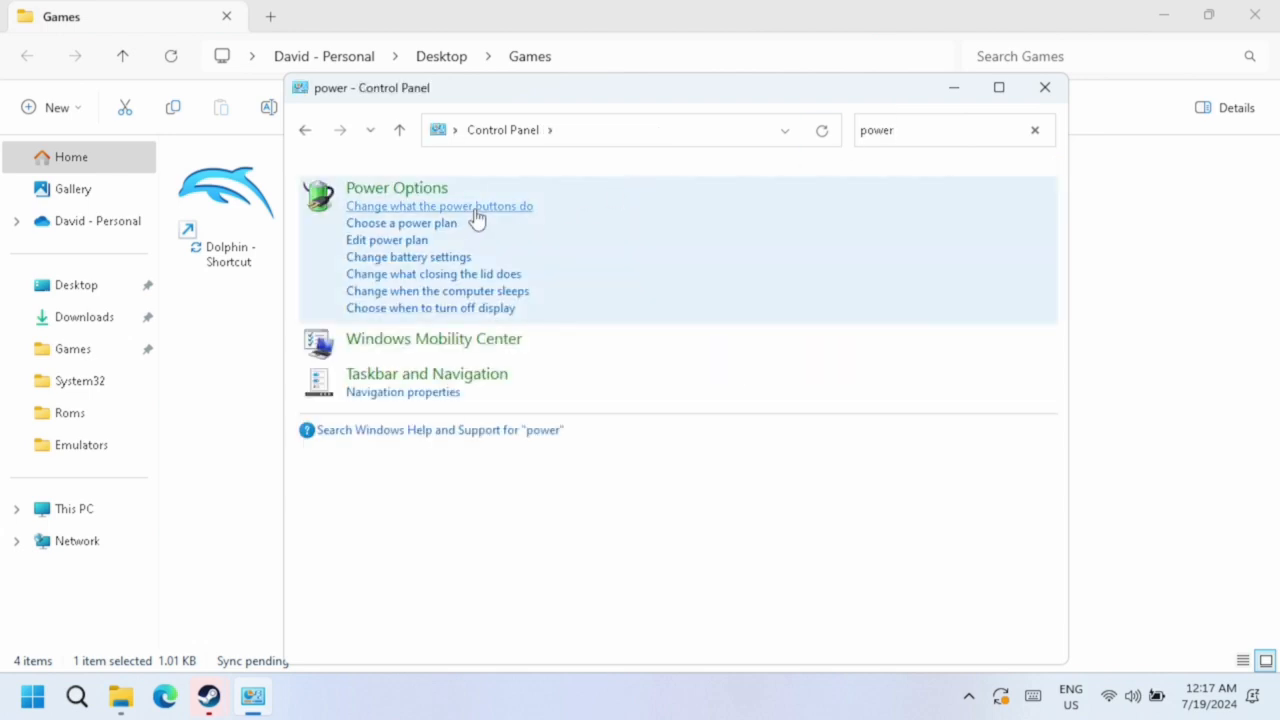
click(439, 205)
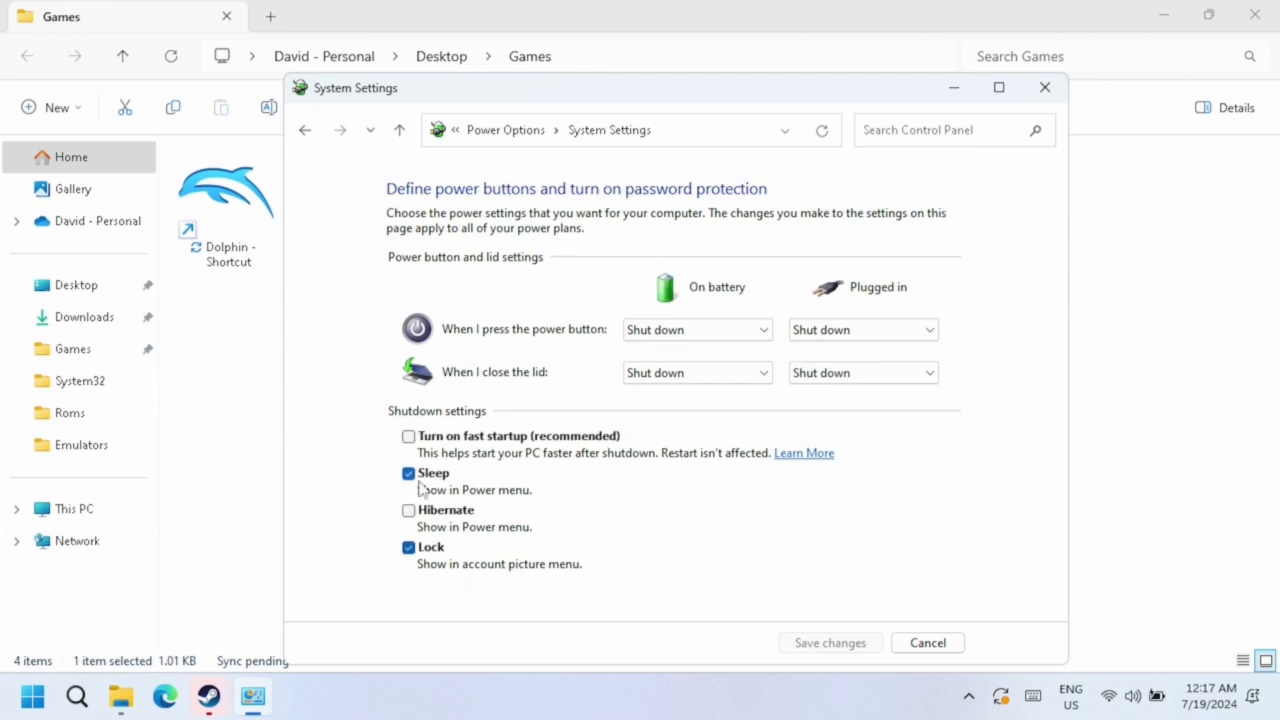
mouse_move(337, 532)
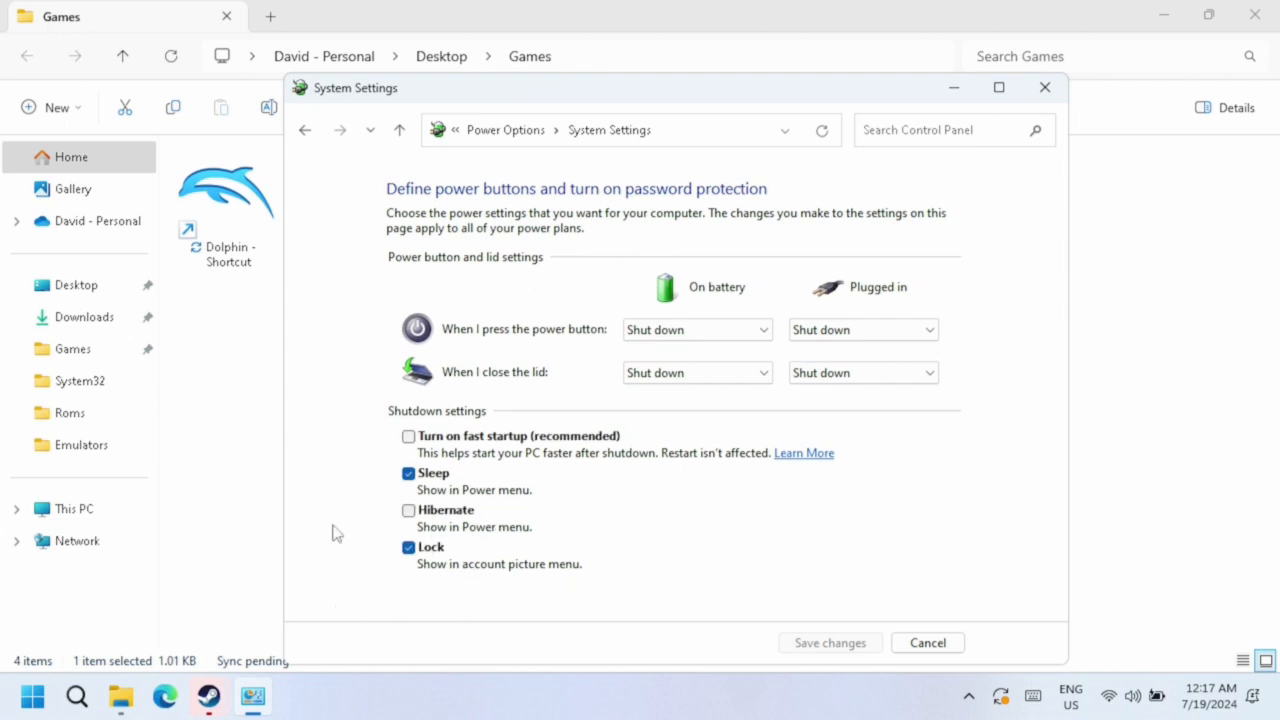
mouse_move(855, 602)
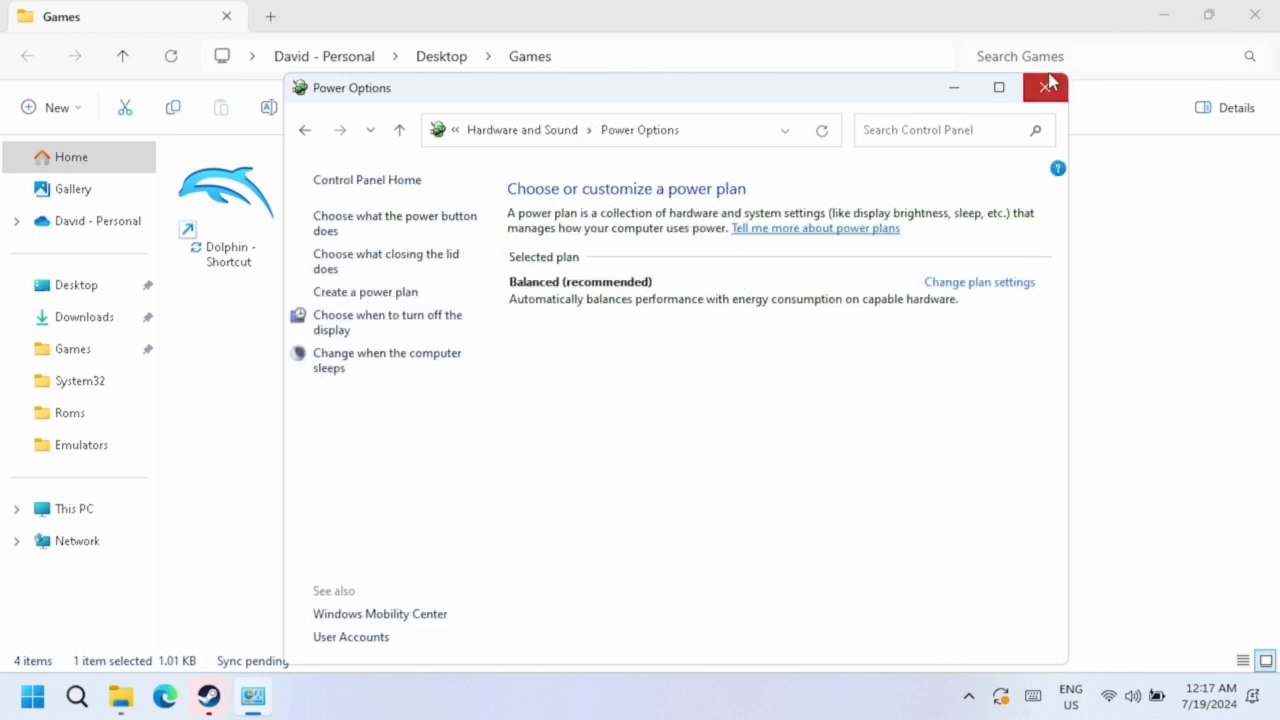
click(1044, 87)
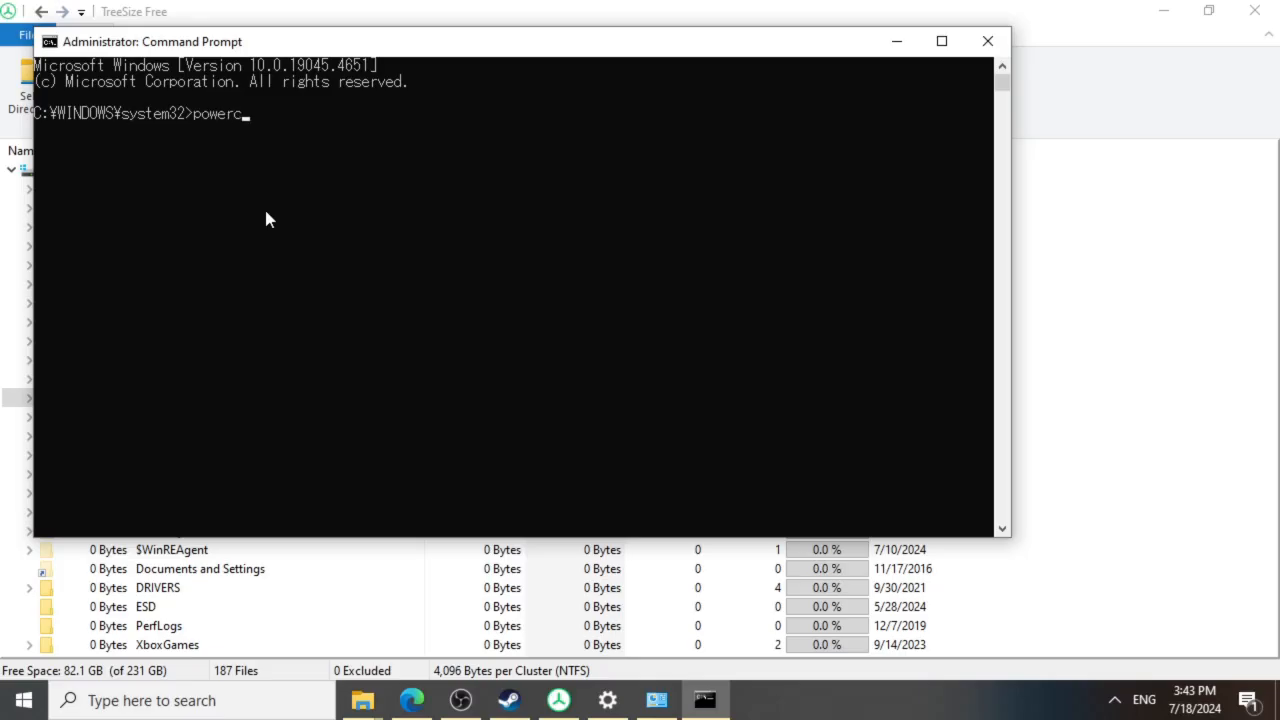
- Run 'powercfg -h off' to disable hibernation and approve Command Prompt as administrator
text(fg)
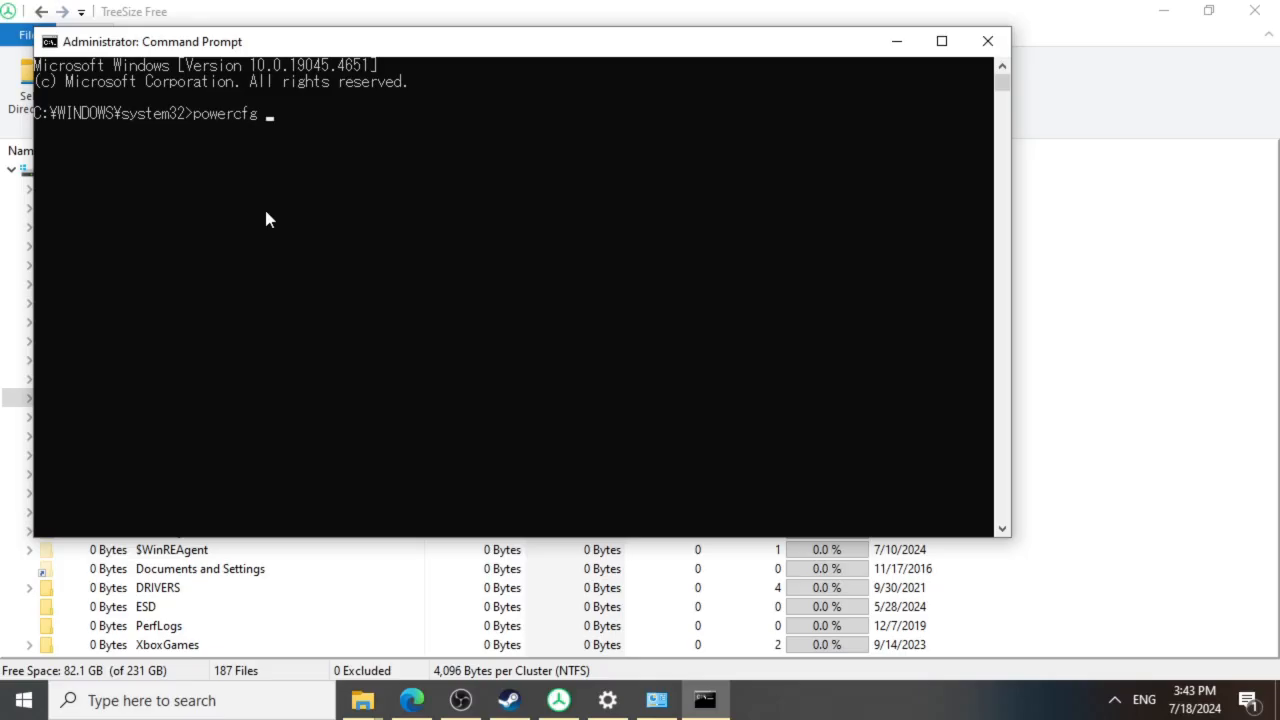
text(-h off)
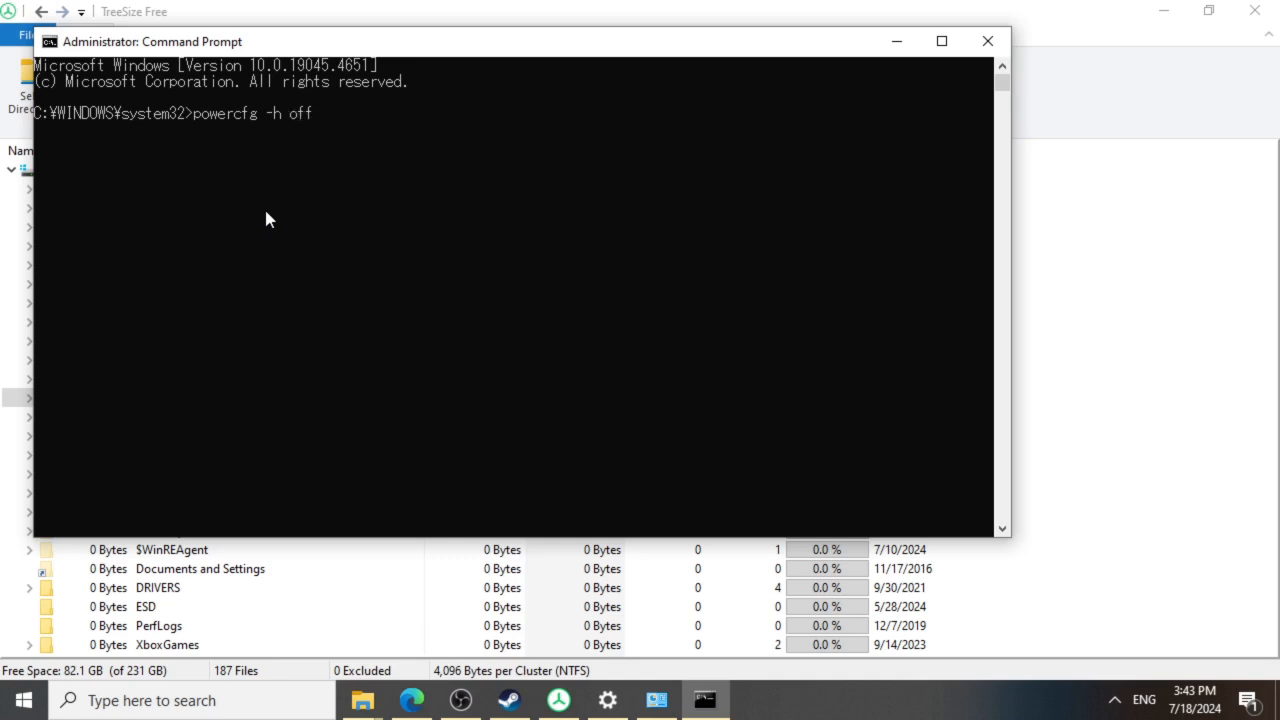
key(enter)
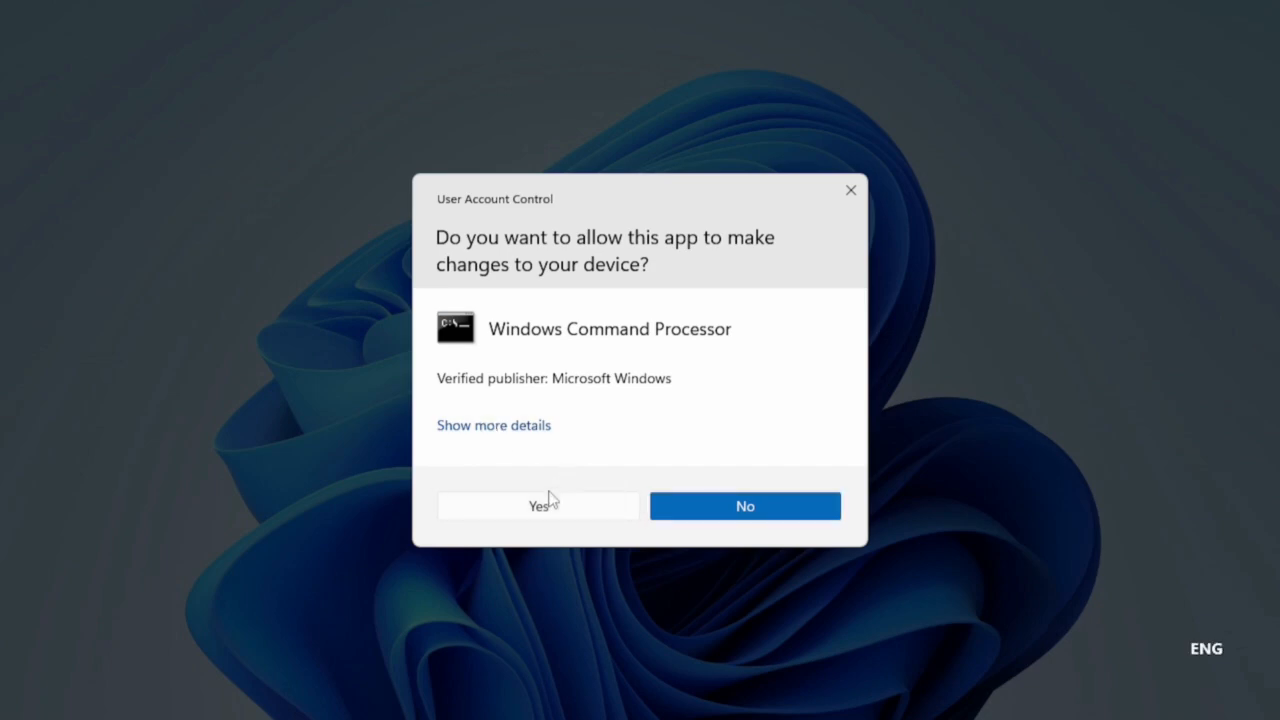
click(537, 505)
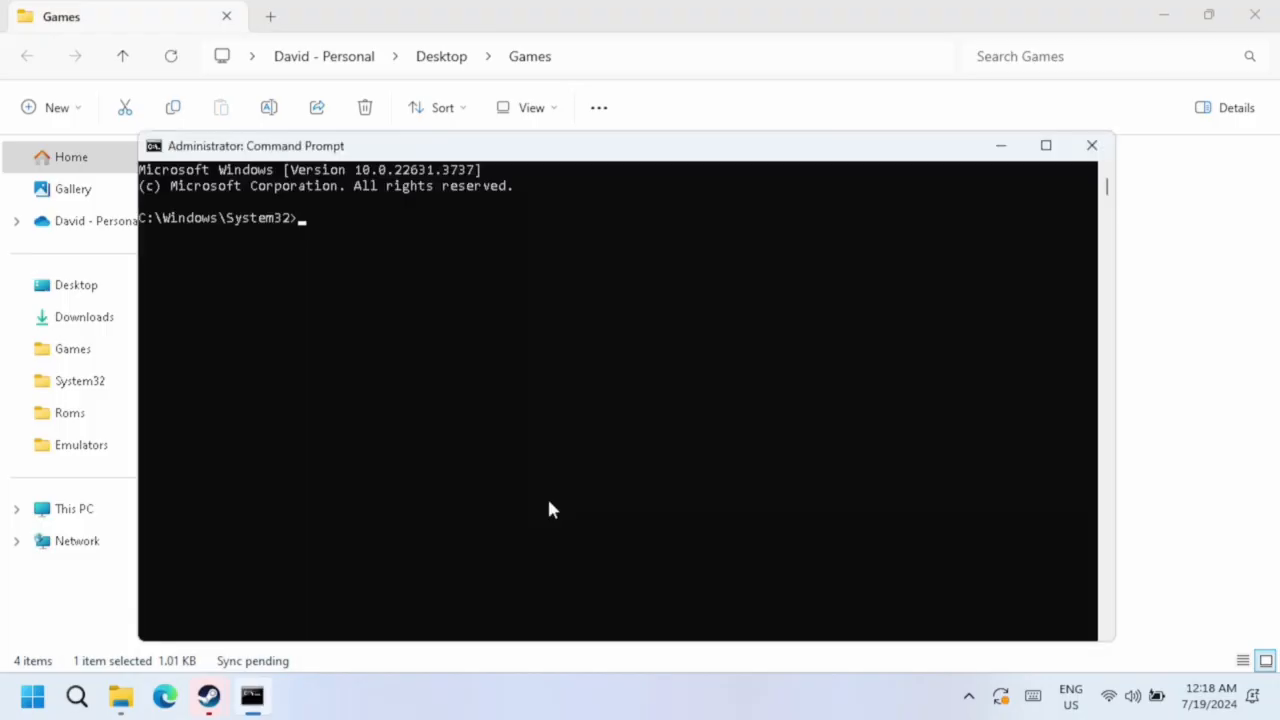